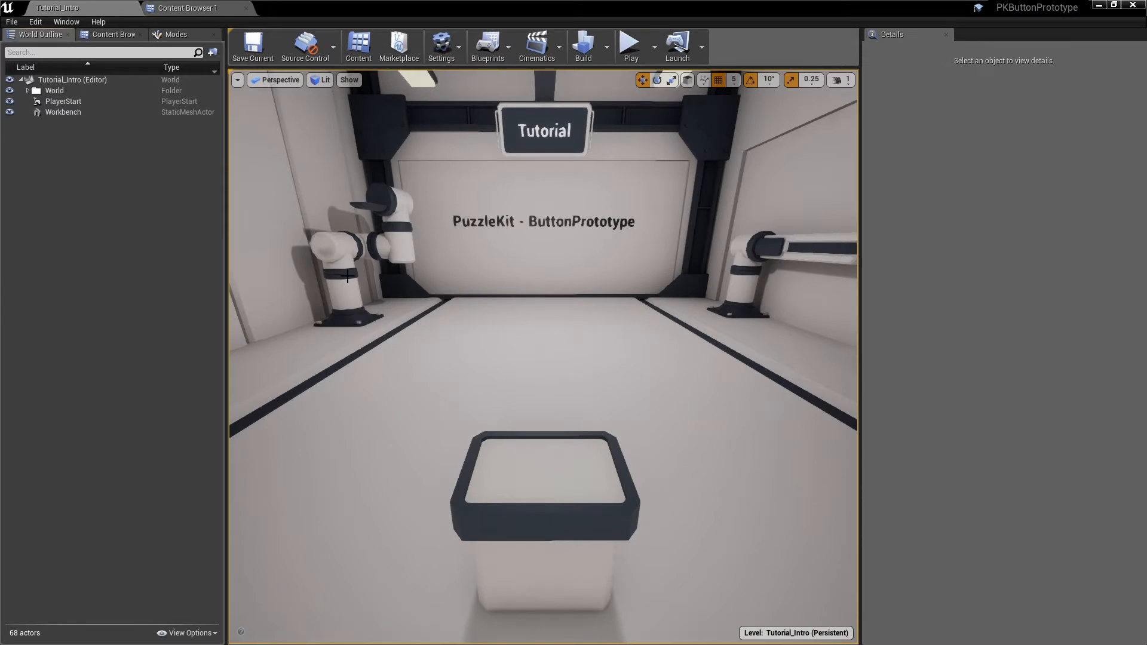
# Browse to PuzzleKit-ButtonPrototype > Blueprints > Core and place BP_PK_ButtonPrototype on the workbench
pyautogui.click(114, 34)
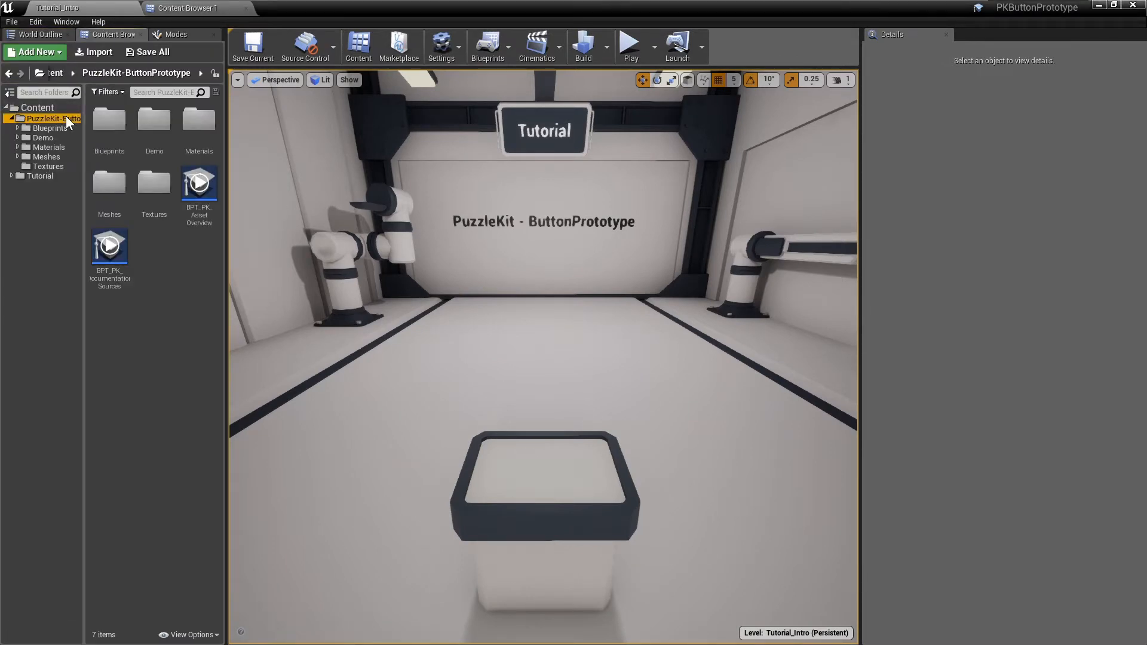
pyautogui.click(47, 137)
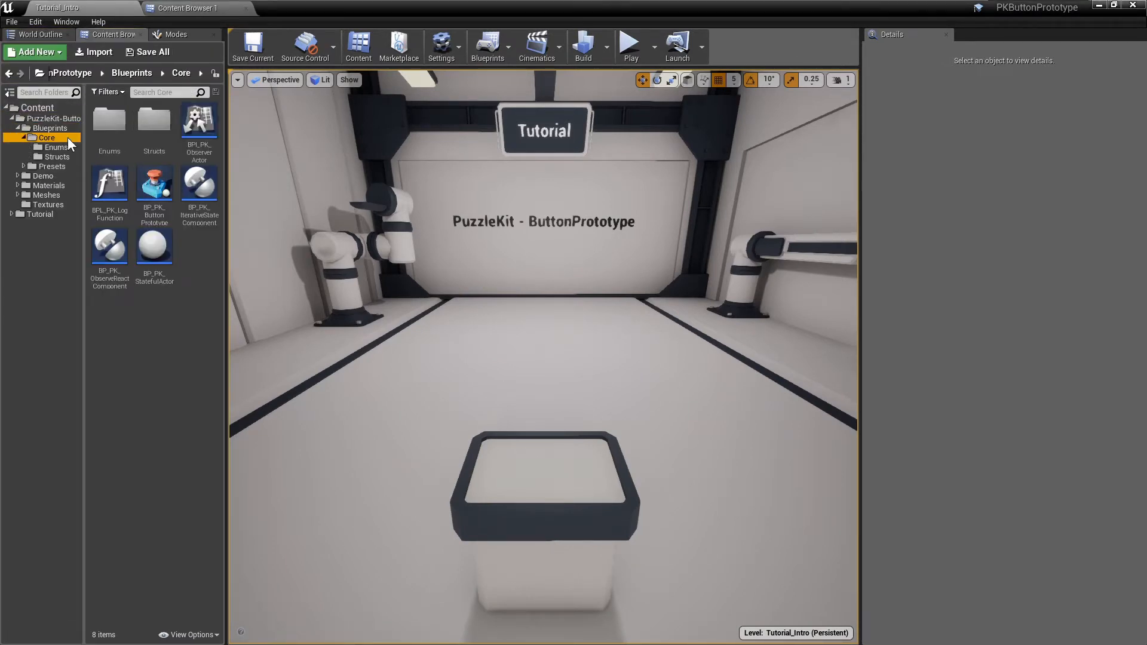
pyautogui.click(154, 185)
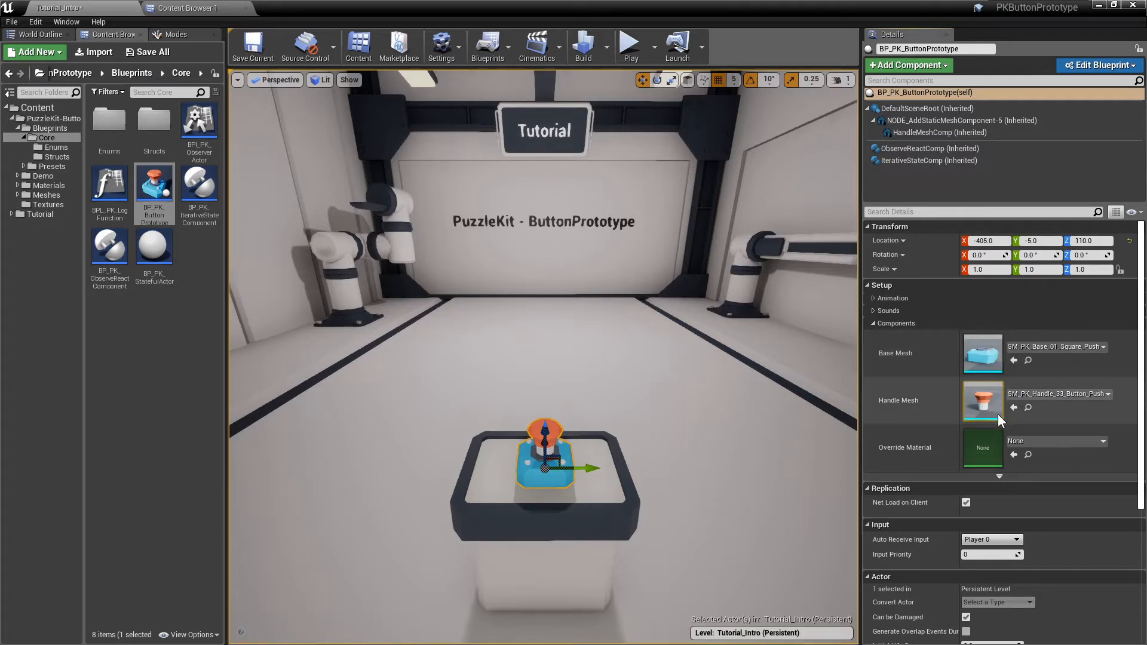
pyautogui.click(984, 401)
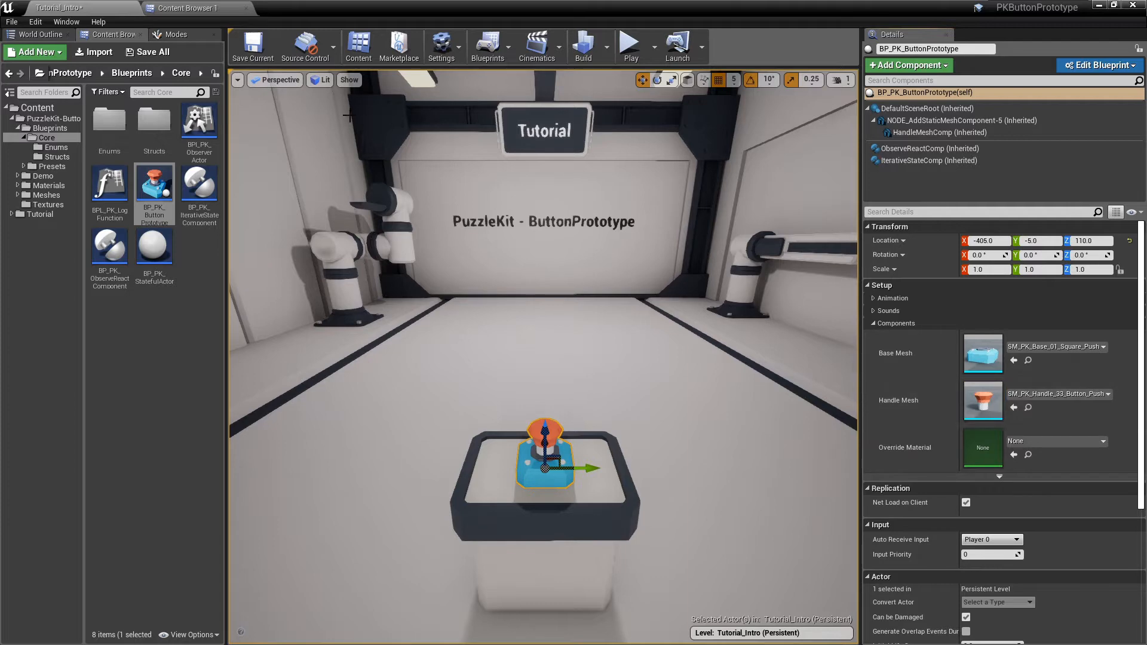
pyautogui.click(193, 8)
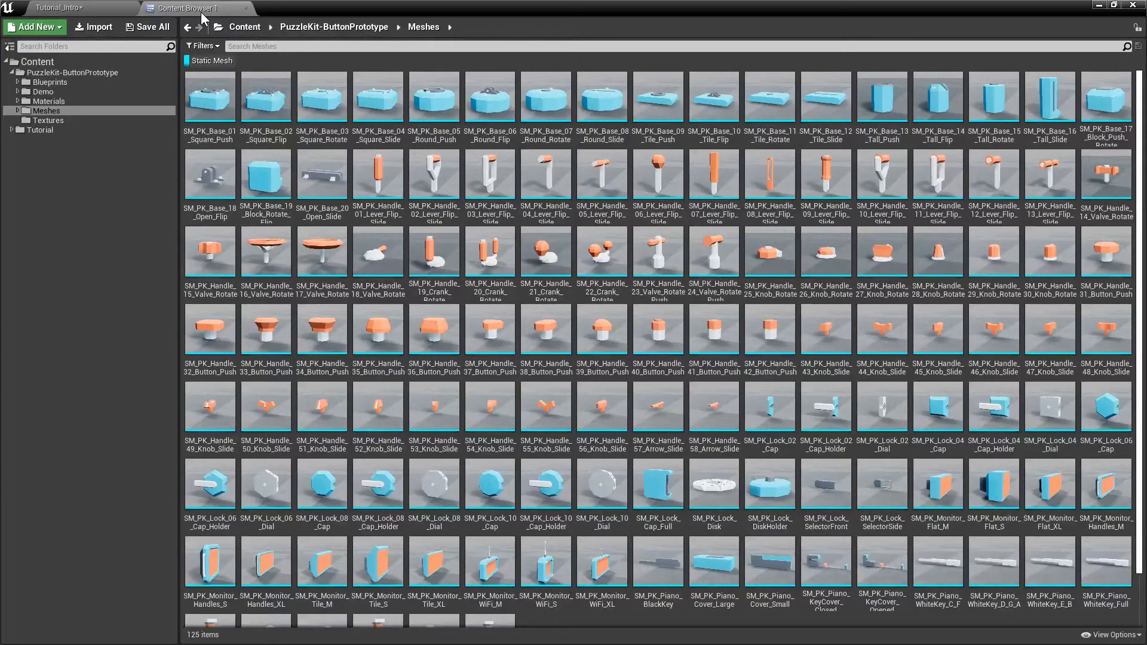
pyautogui.click(46, 111)
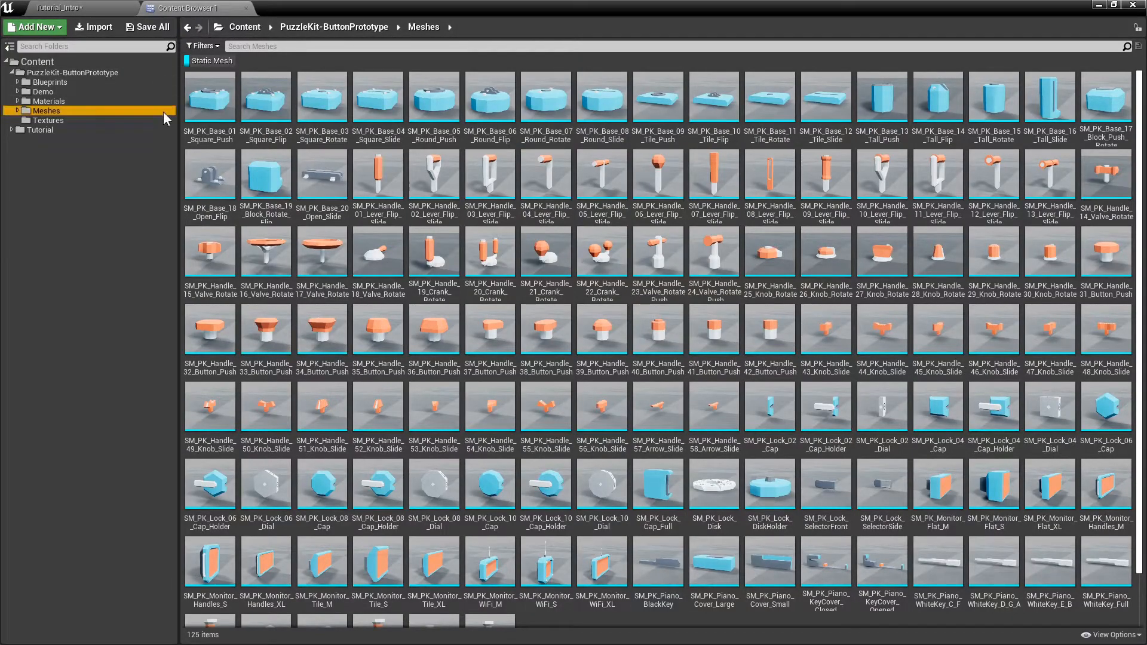
pyautogui.doubleClick(210, 97)
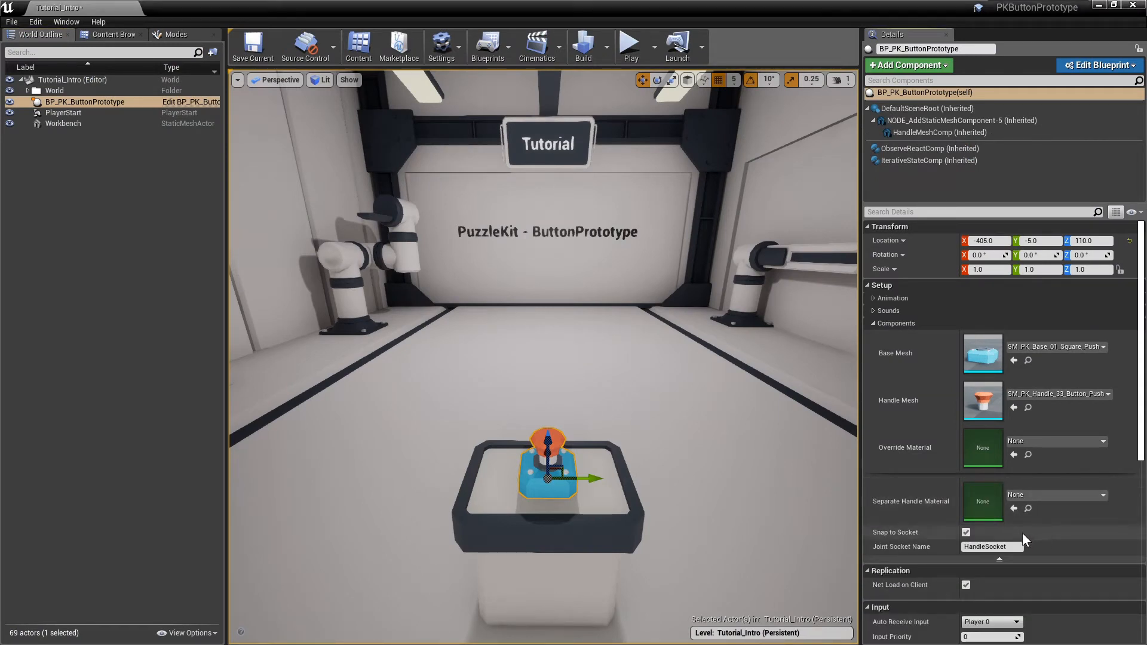
pyautogui.click(966, 532)
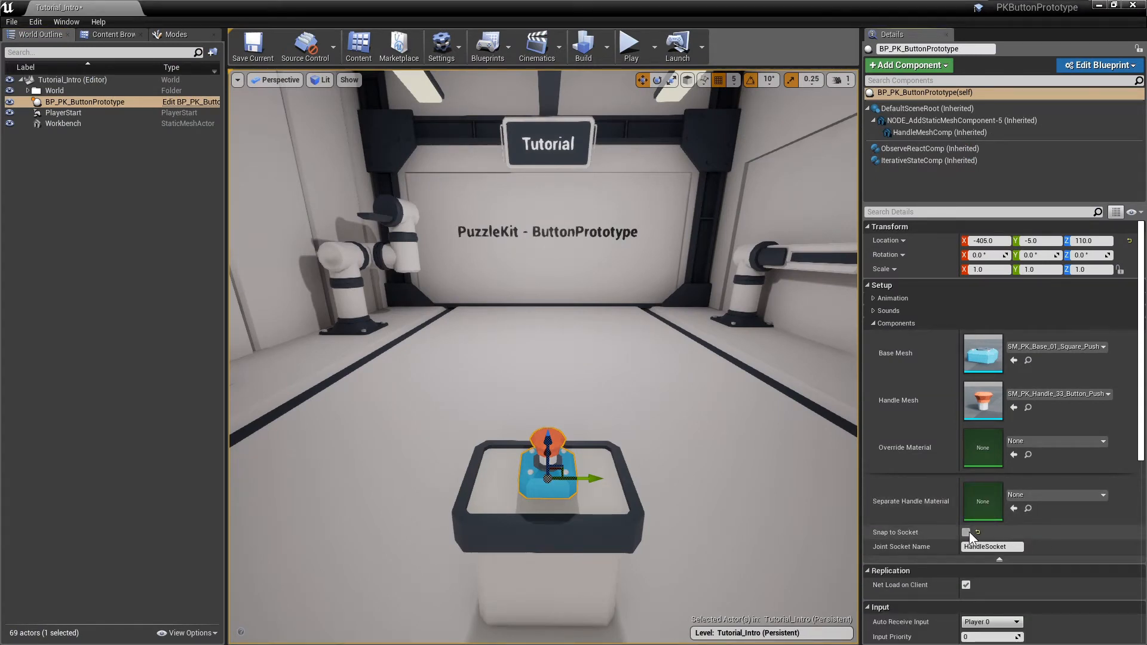
pyautogui.click(966, 532)
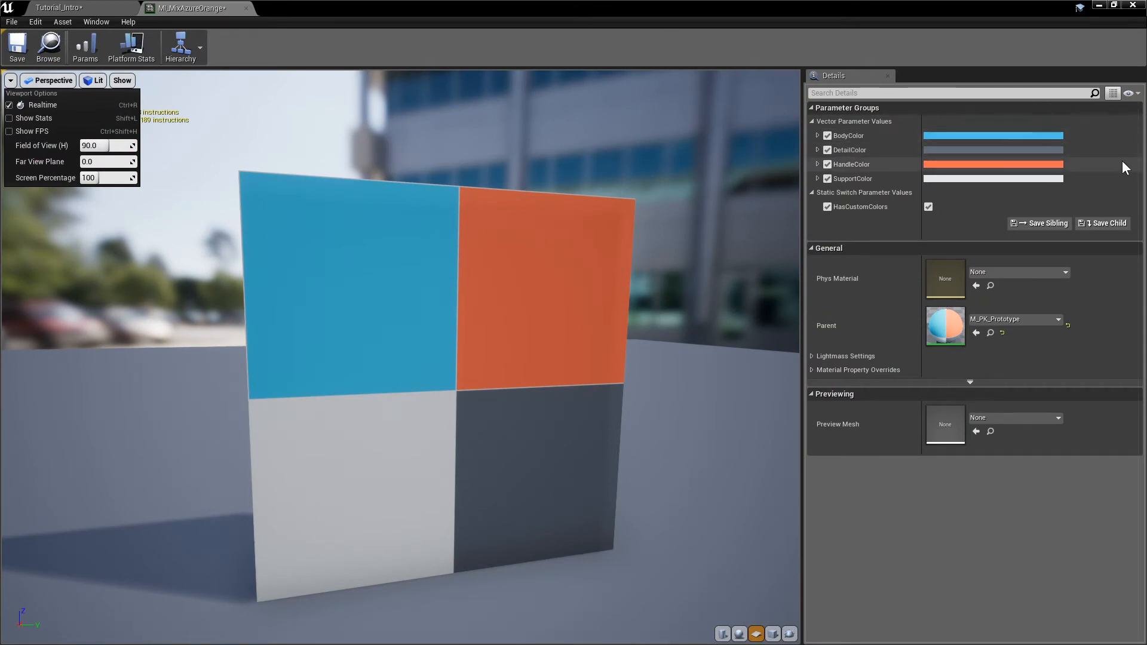
pyautogui.moveTo(1119, 182)
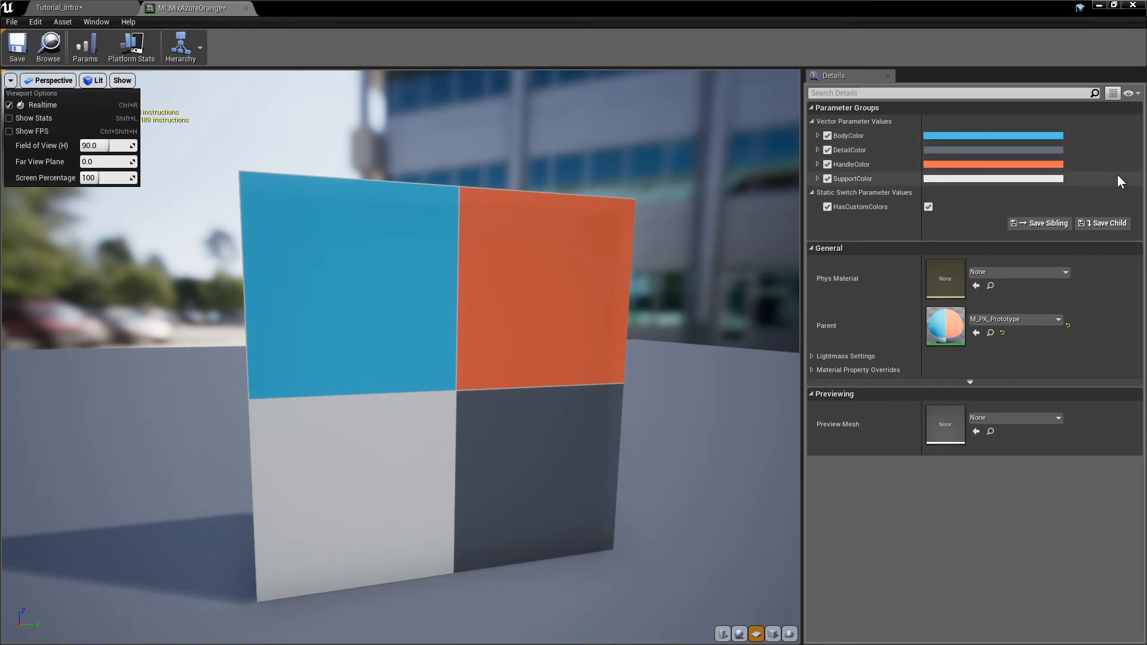
# Return to the Tutorial level showing the eight prototypes on the workbench
pyautogui.click(81, 7)
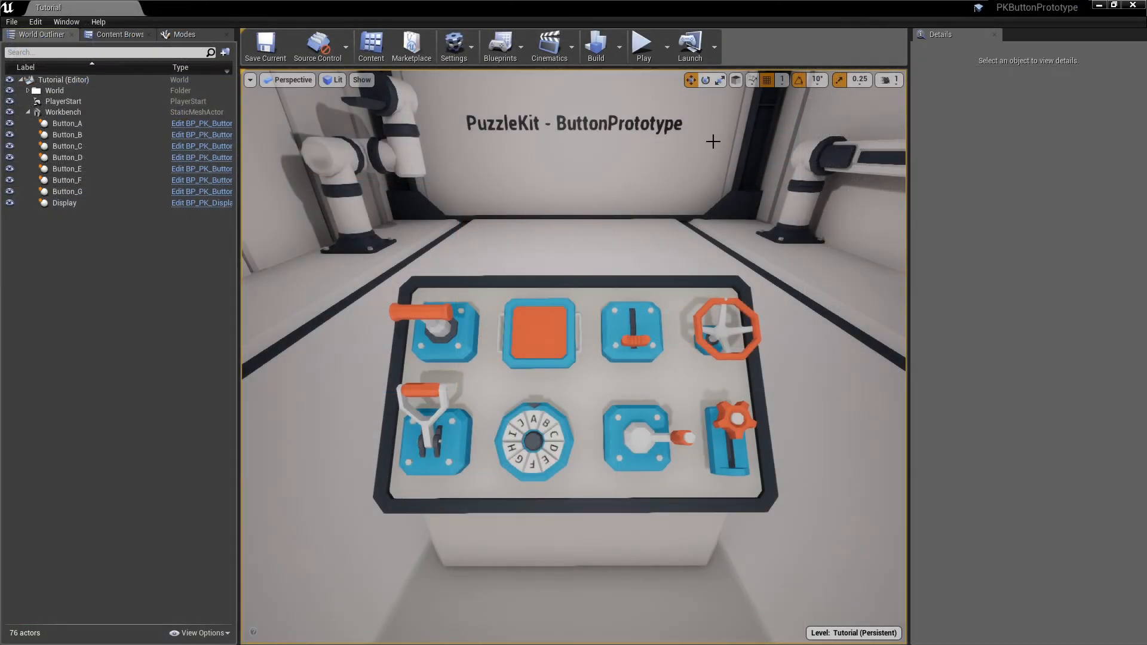
# Play-test the Tutorial level, trying two controls on the workbench
pyautogui.click(642, 46)
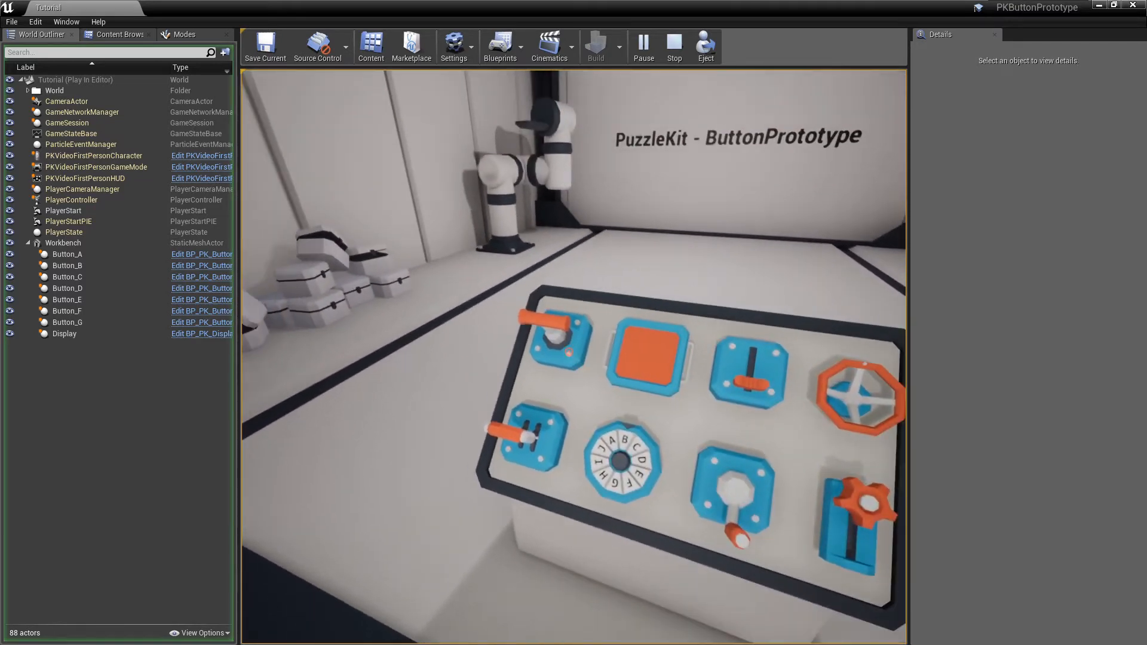
pyautogui.click(648, 362)
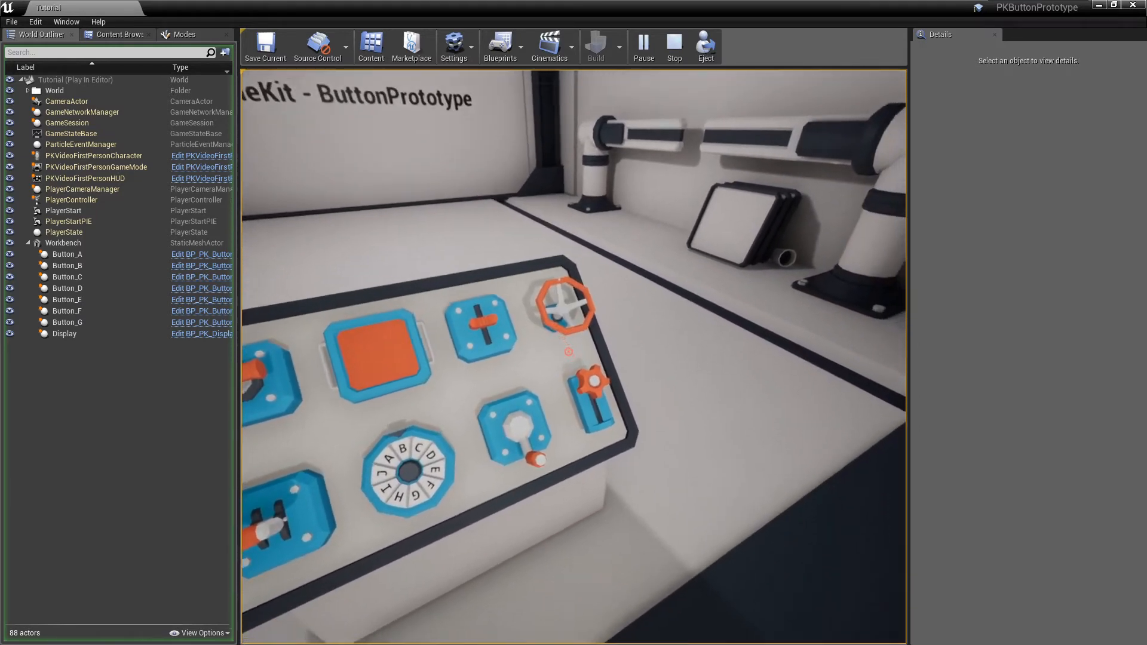
pyautogui.click(672, 47)
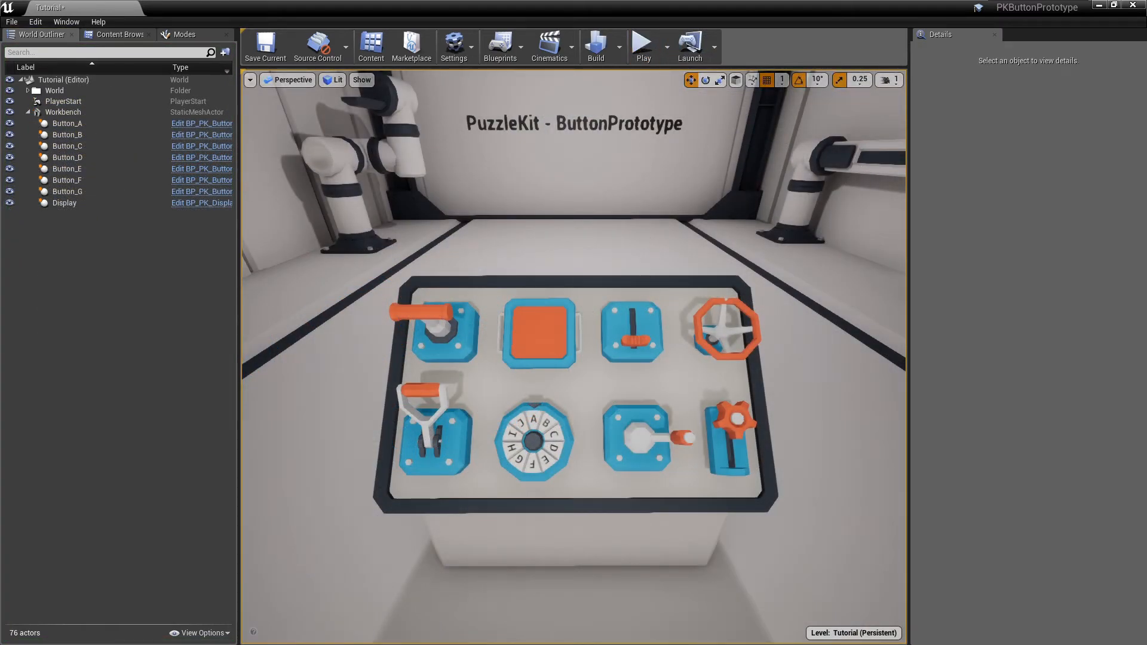
# Select Button_B, inspect its four-state cycling IterativeStateComp, and start another play test
pyautogui.click(631, 332)
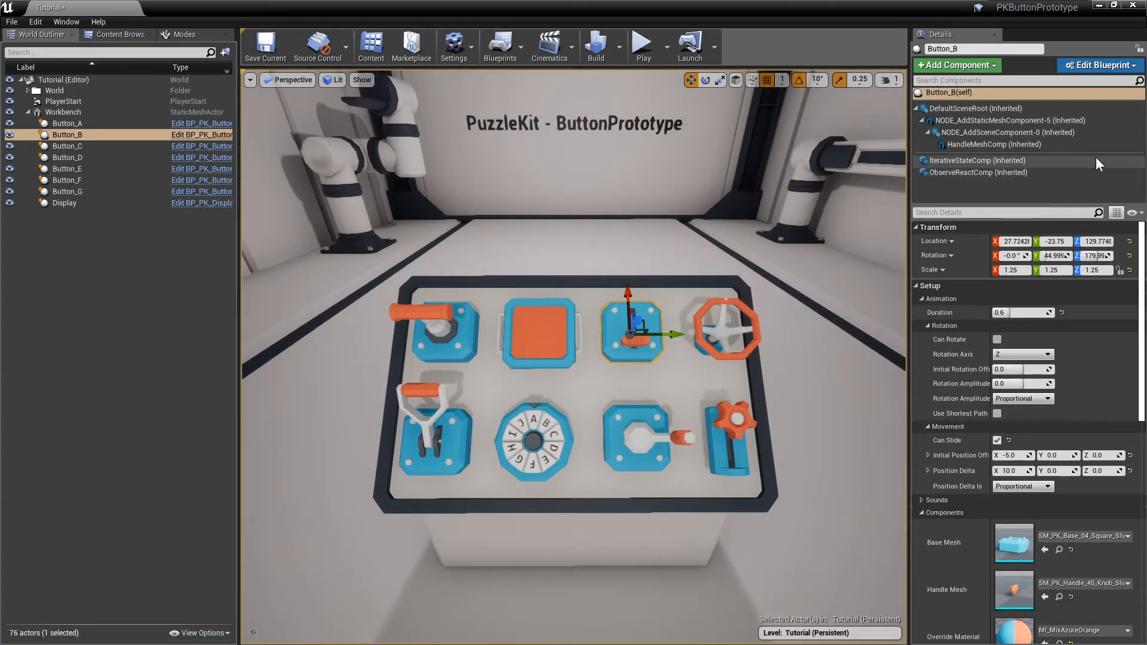
pyautogui.click(975, 160)
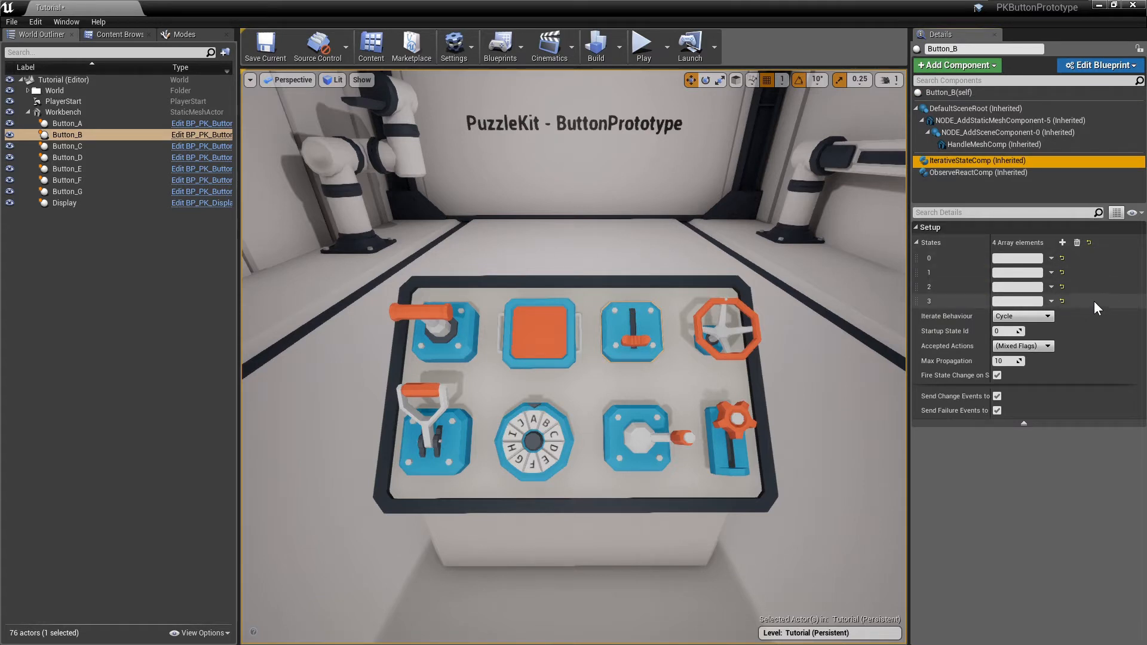
pyautogui.moveTo(877, 243)
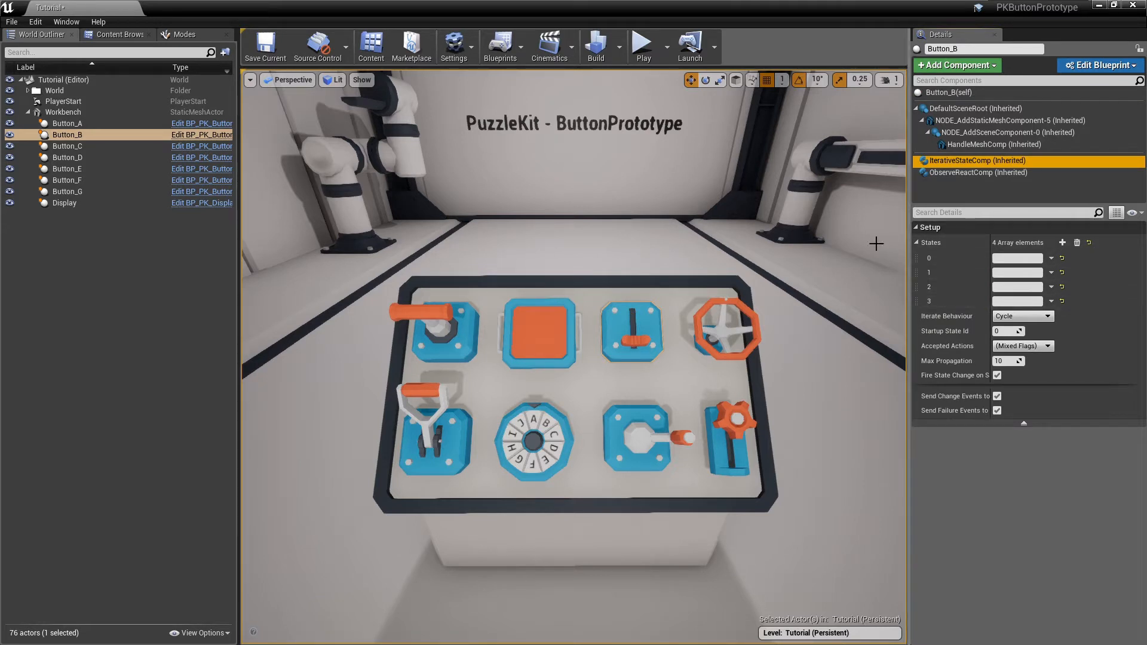
pyautogui.click(642, 45)
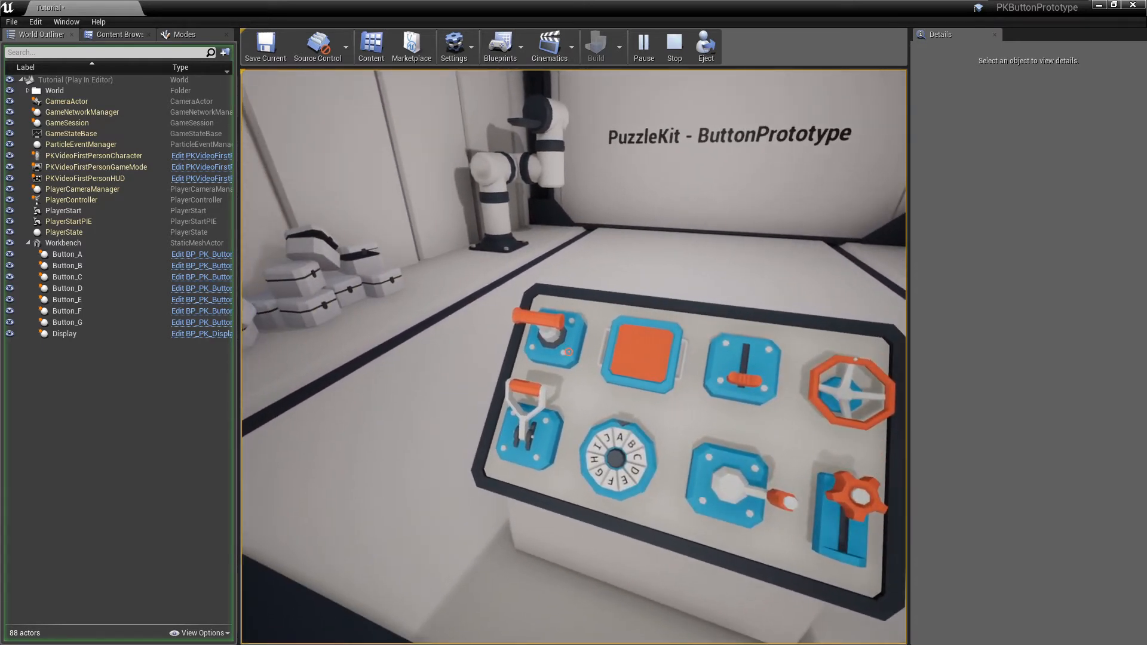
# During play, press the square orange button twice so it shows Off
pyautogui.click(640, 352)
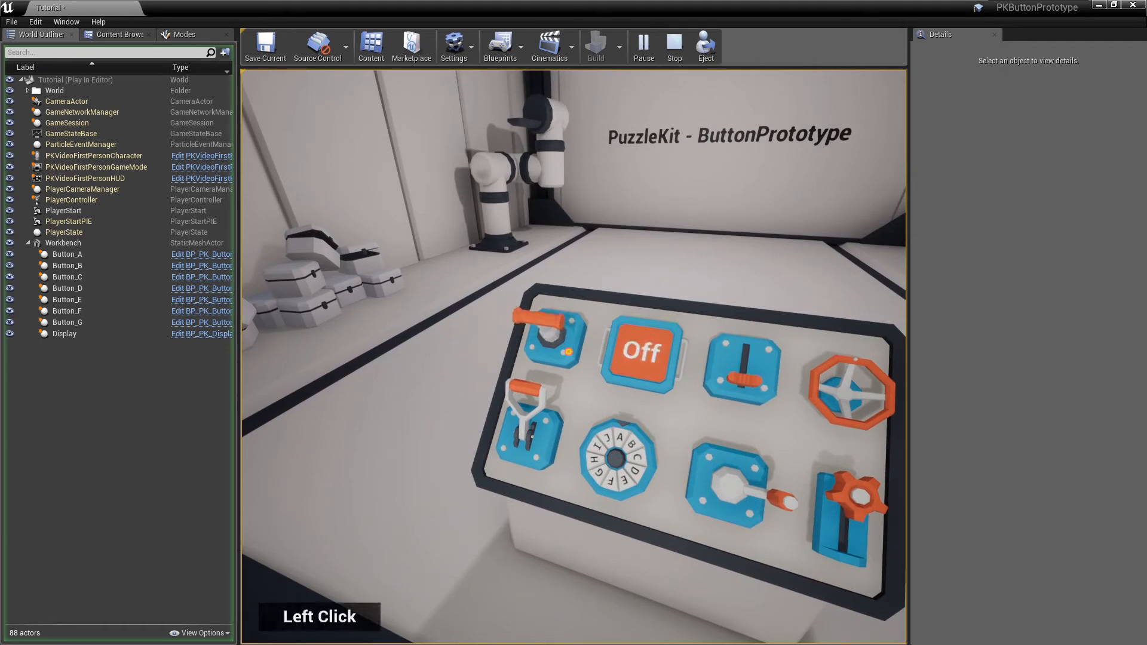
pyautogui.click(673, 46)
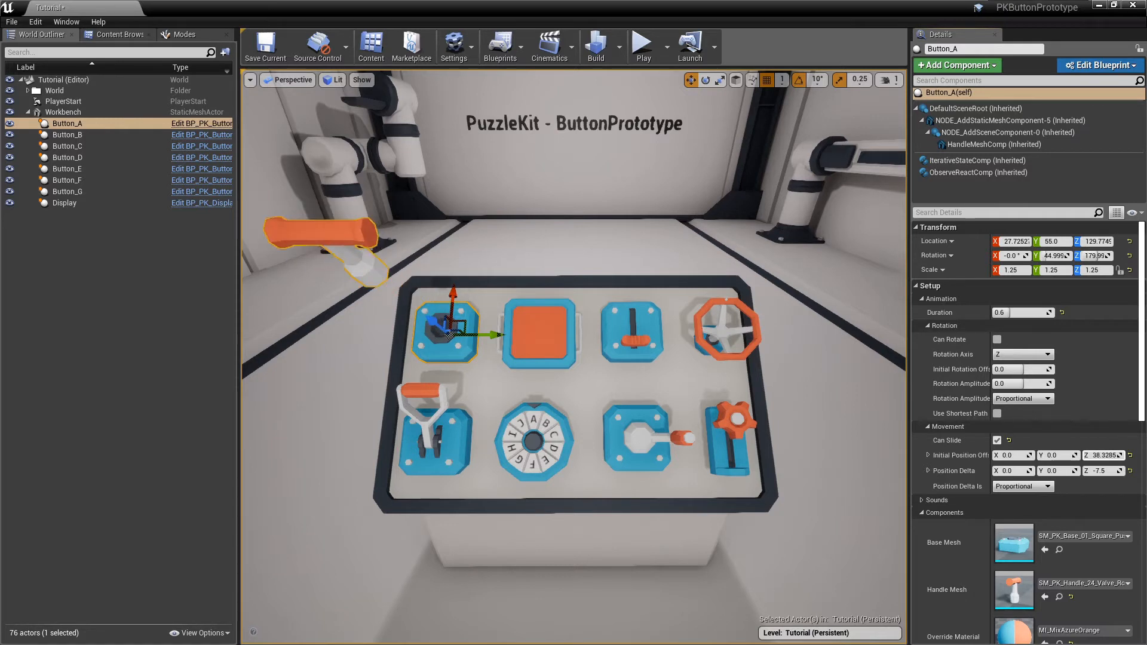
# Adjust Button_A's handle rotation options: enable rotation, rotation axis and initial rotation offset
pyautogui.click(1053, 354)
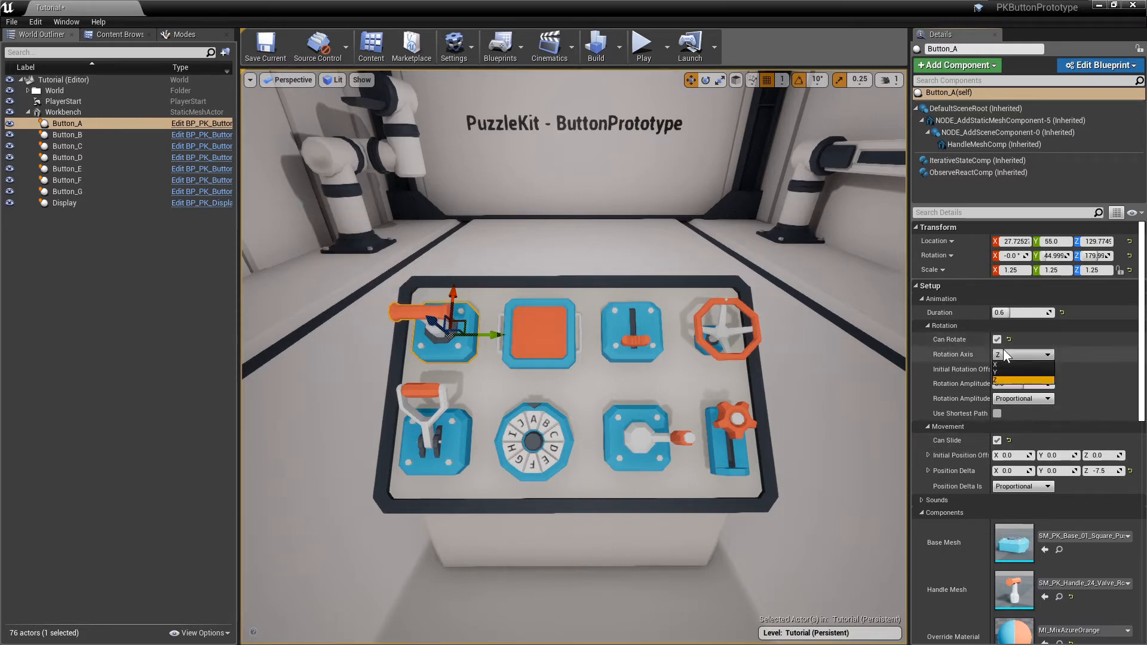
pyautogui.click(1023, 355)
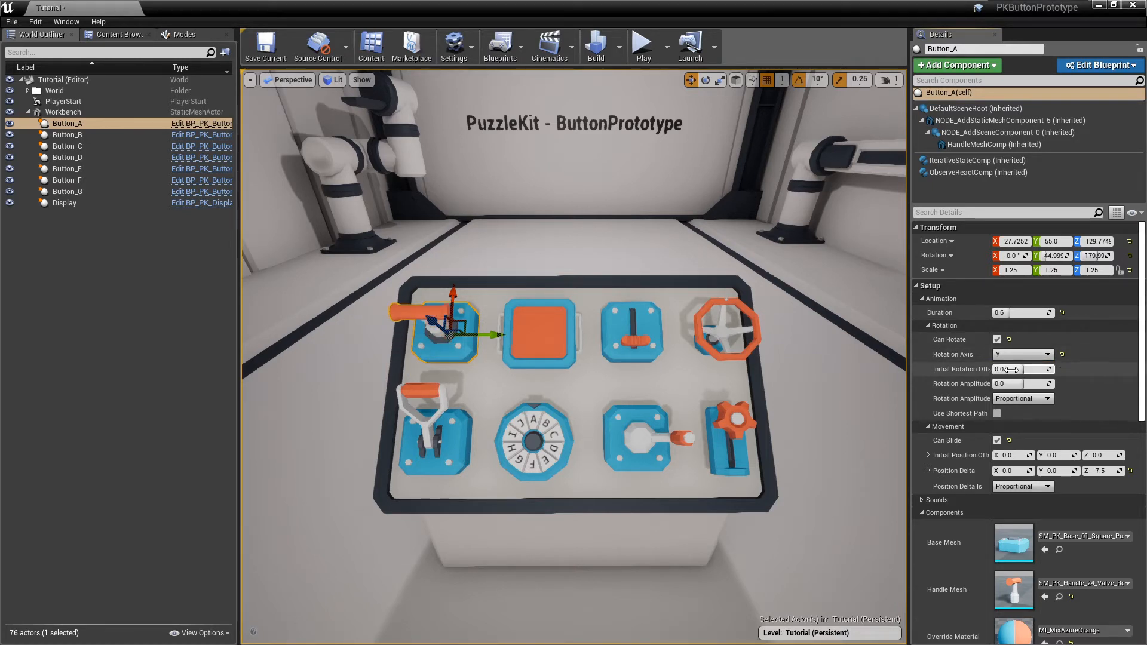
pyautogui.click(1023, 354)
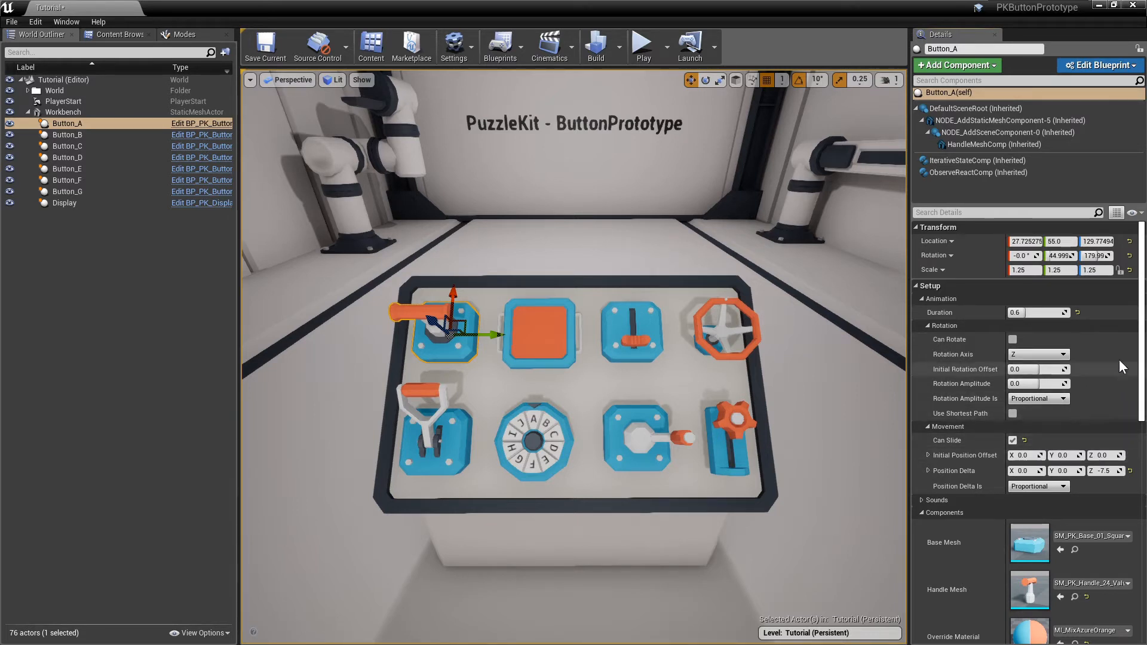
# Check Button_A's Off/On states and its Position Delta Z -7.5 slide, then select Button_B
pyautogui.click(973, 160)
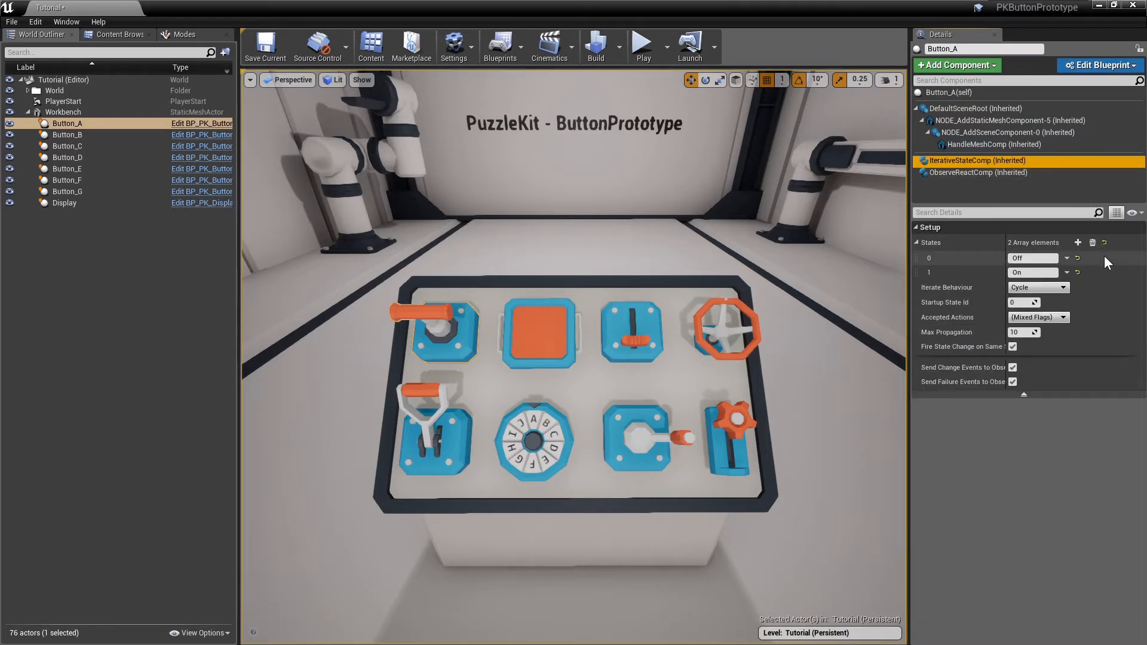
pyautogui.click(949, 92)
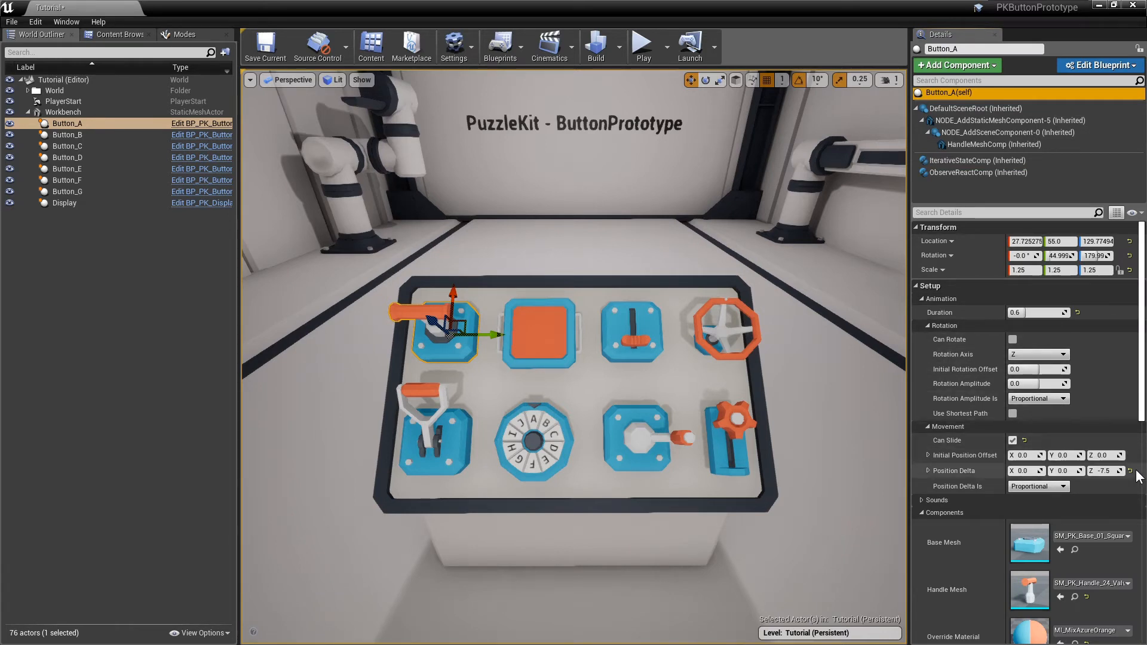
pyautogui.moveTo(655, 333)
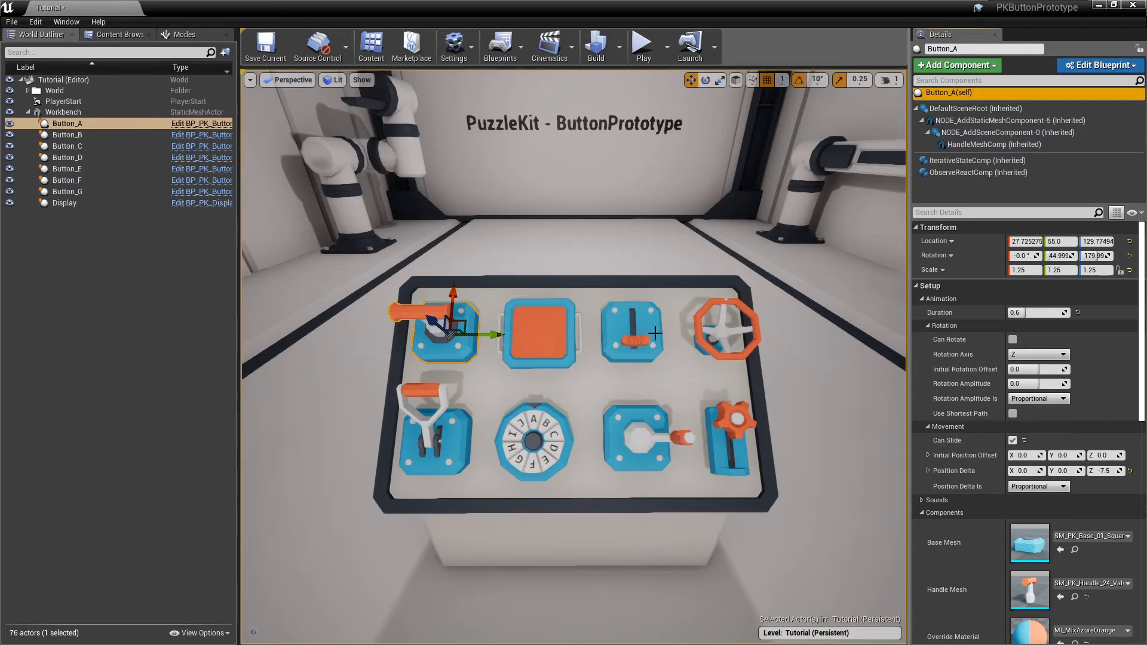
pyautogui.click(67, 134)
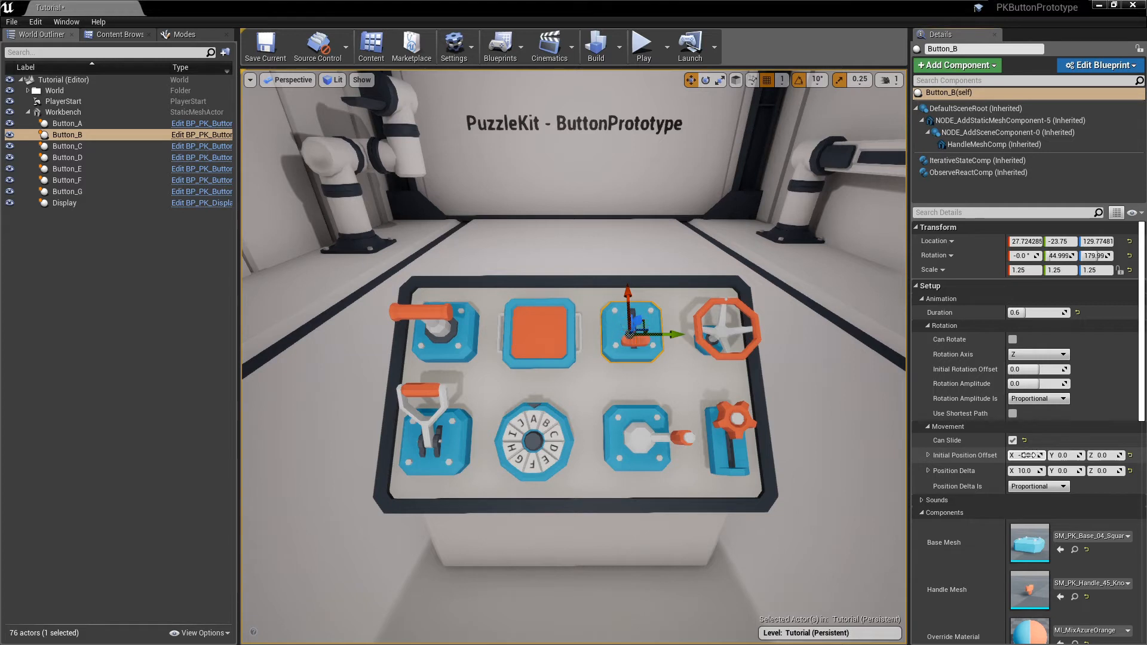
# Set Button_B's Initial Position Offset X to -5.0 and view its four-entry state list
pyautogui.write('-5.0')
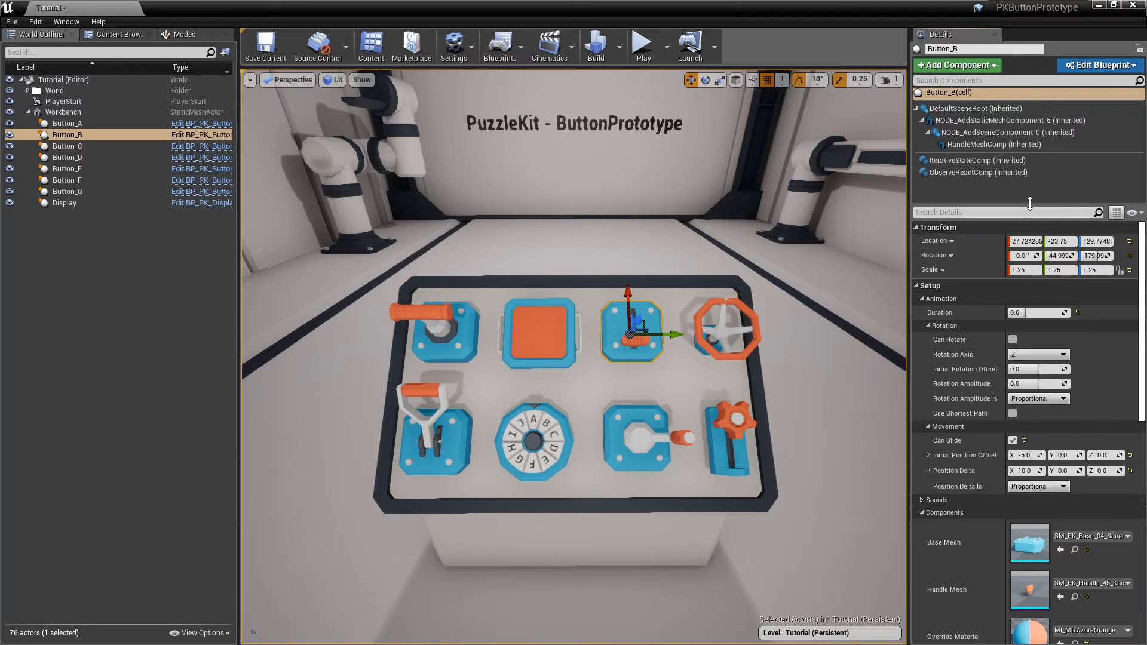
pyautogui.click(973, 160)
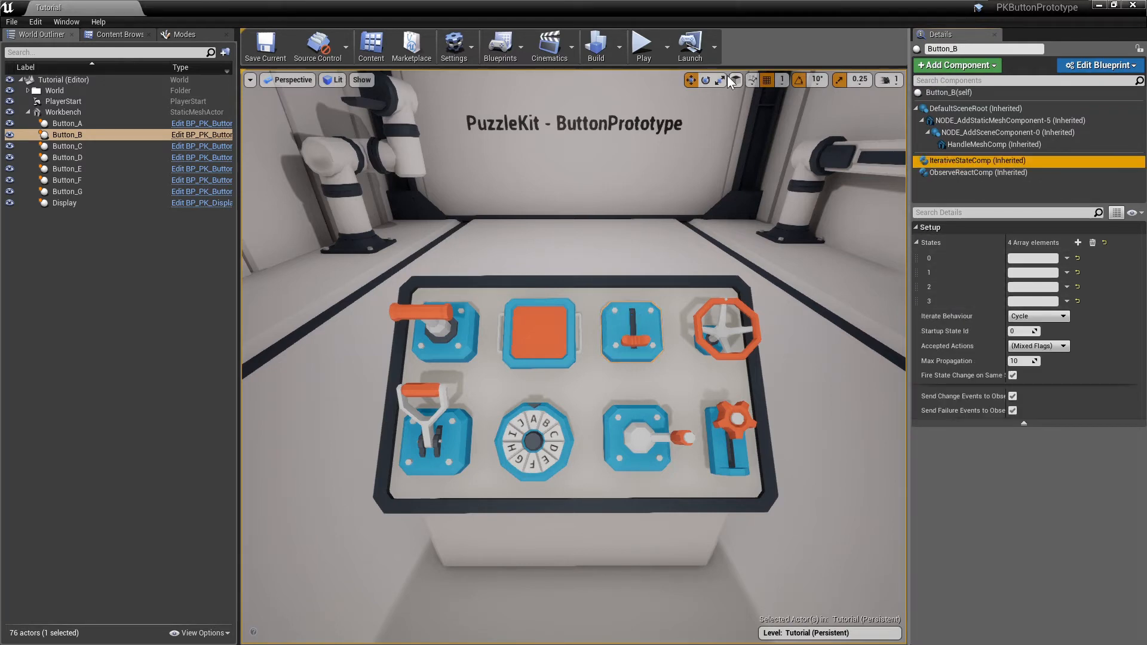
pyautogui.click(642, 45)
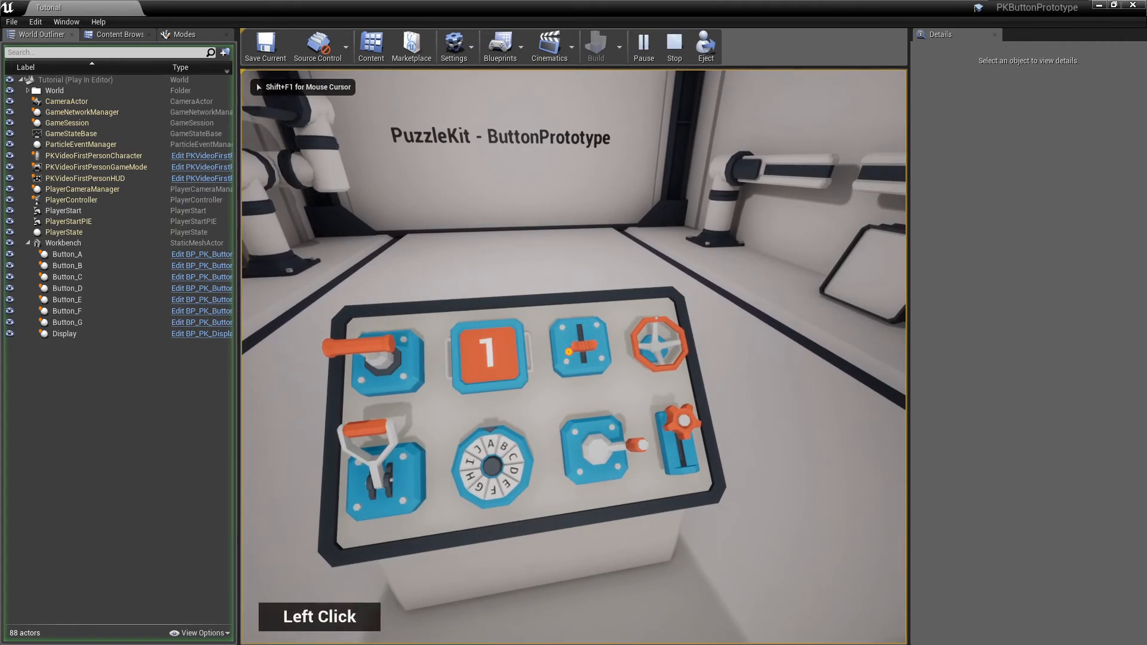
pyautogui.click(488, 353)
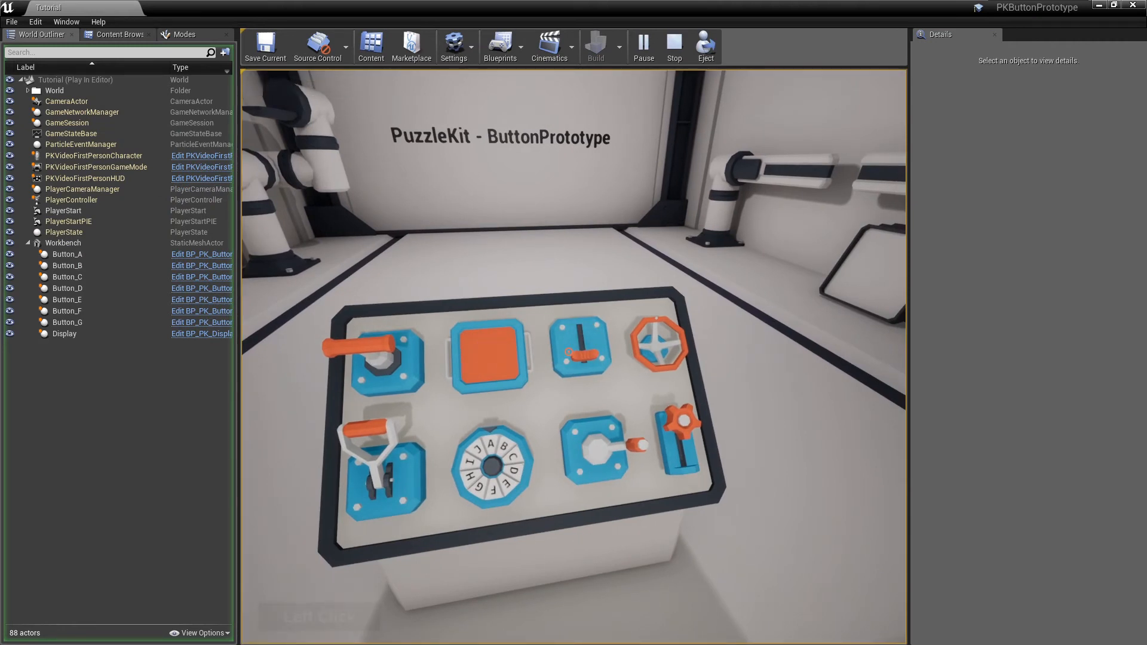
pyautogui.click(671, 46)
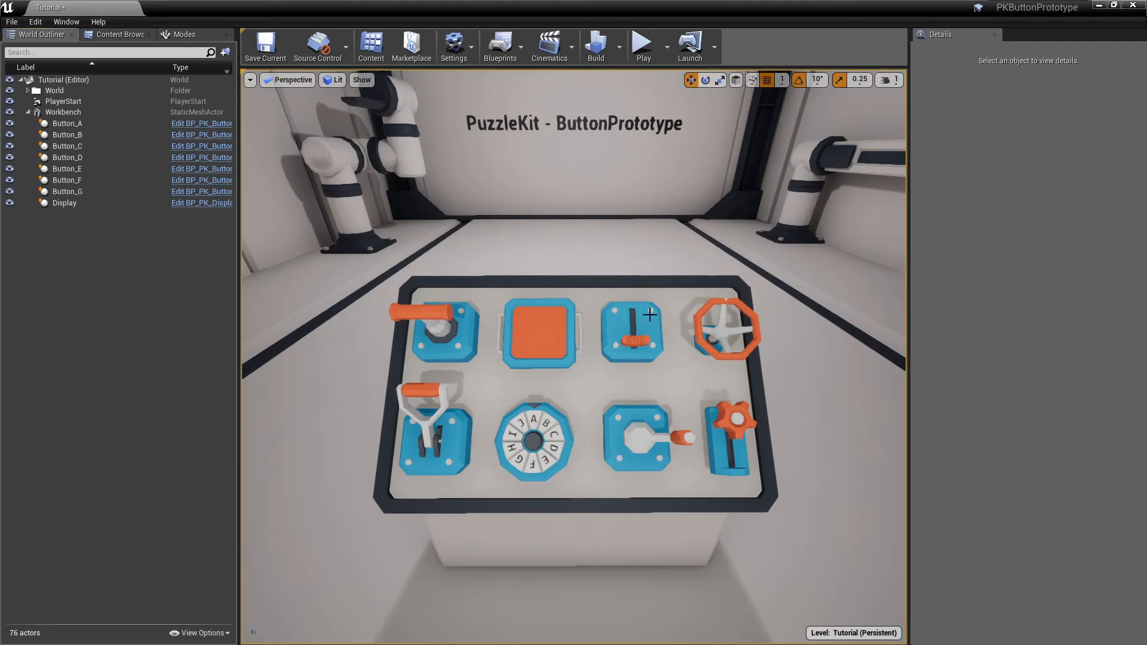
pyautogui.click(631, 329)
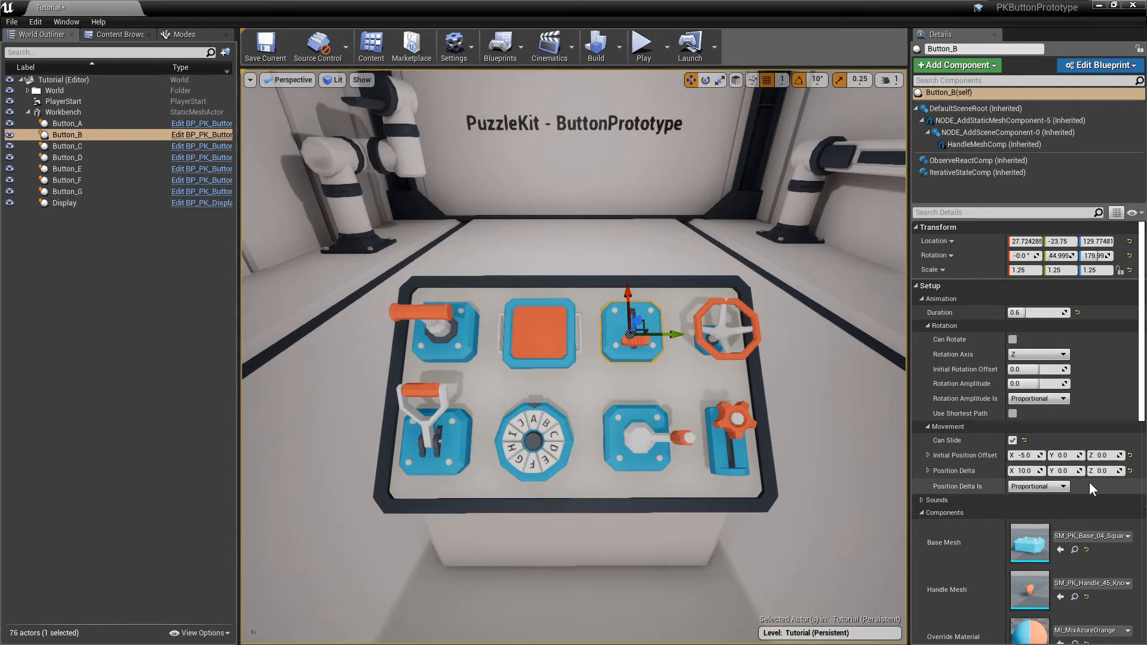
# Change Button_B's Position Delta Is from Proportional to Constant
pyautogui.click(1037, 487)
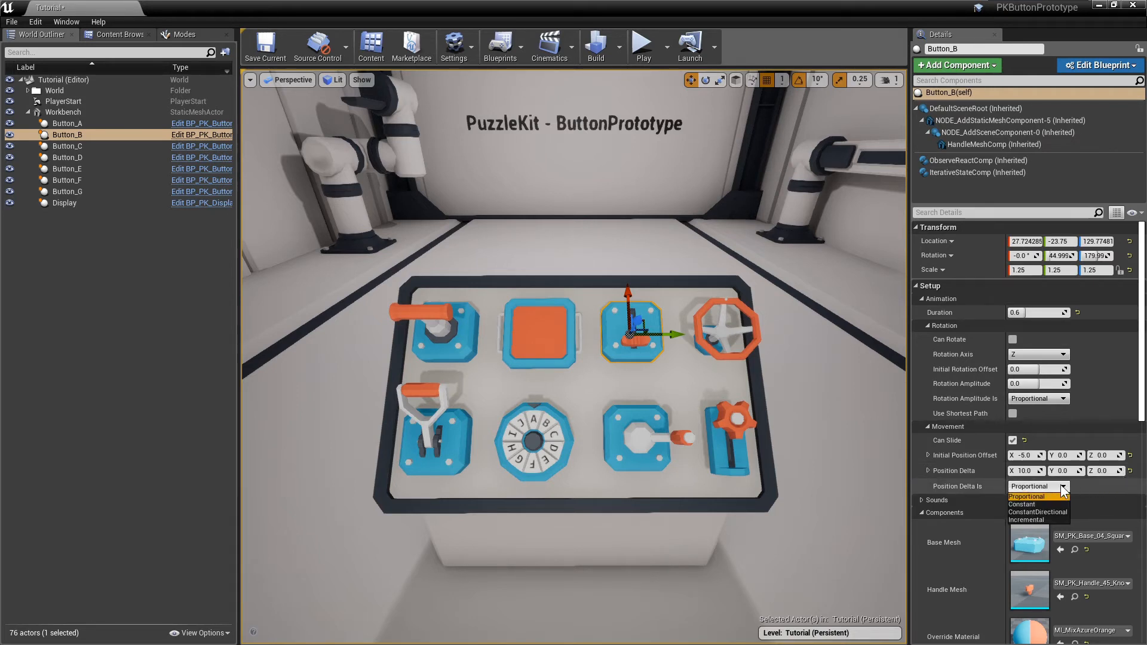
pyautogui.click(1023, 505)
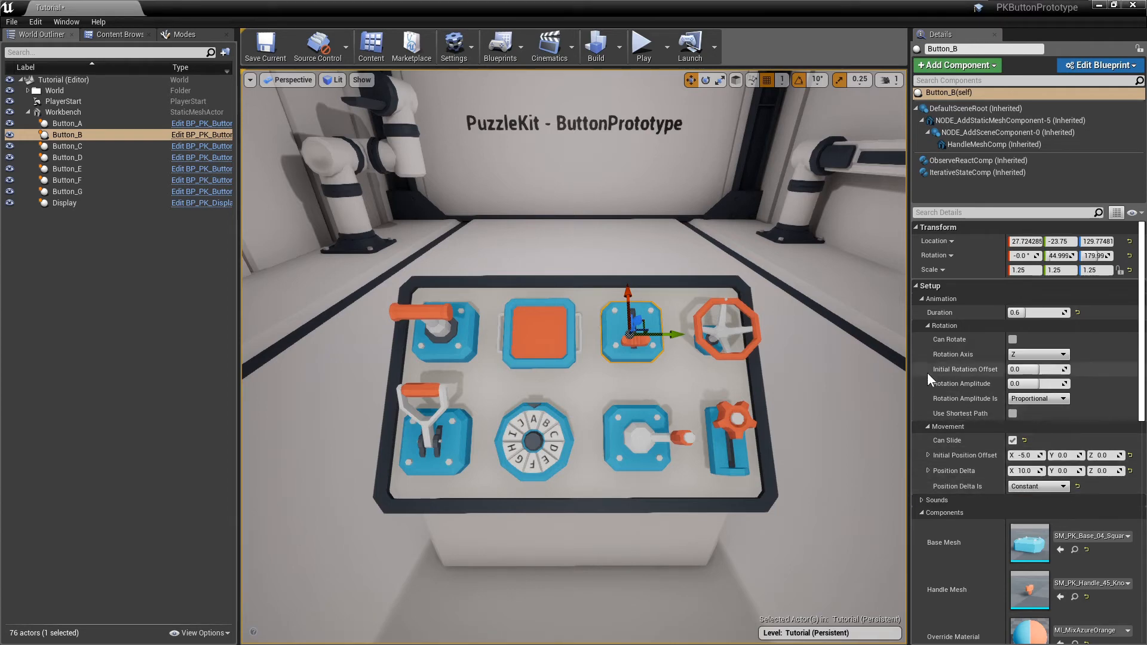
pyautogui.click(641, 44)
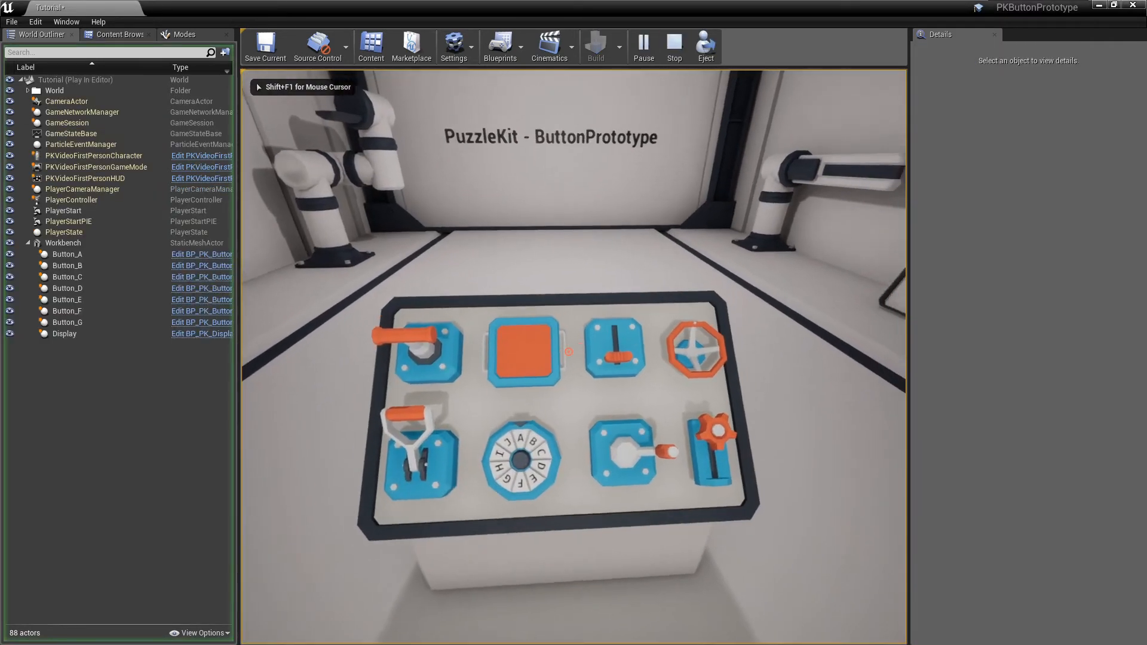
pyautogui.click(522, 349)
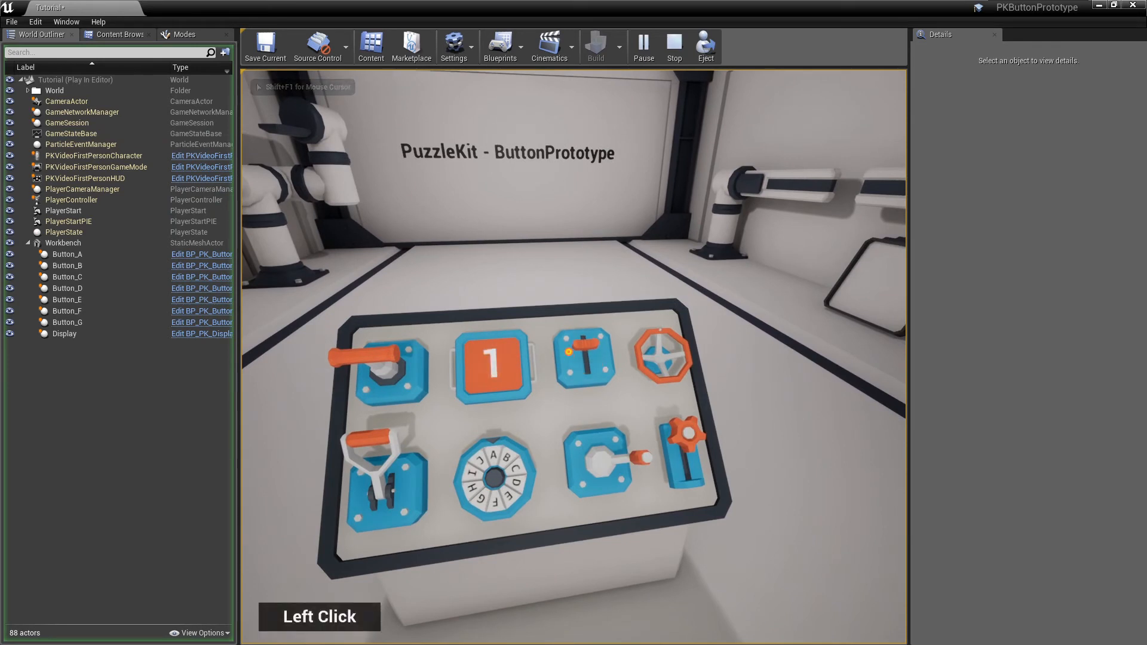
pyautogui.click(583, 358)
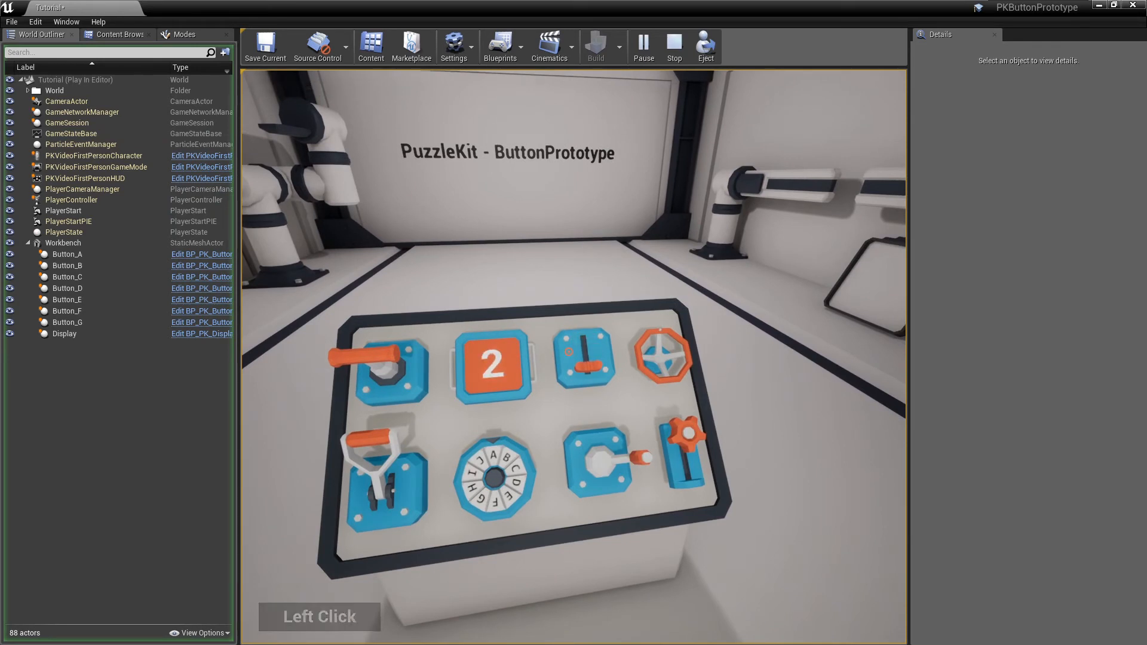
pyautogui.click(583, 364)
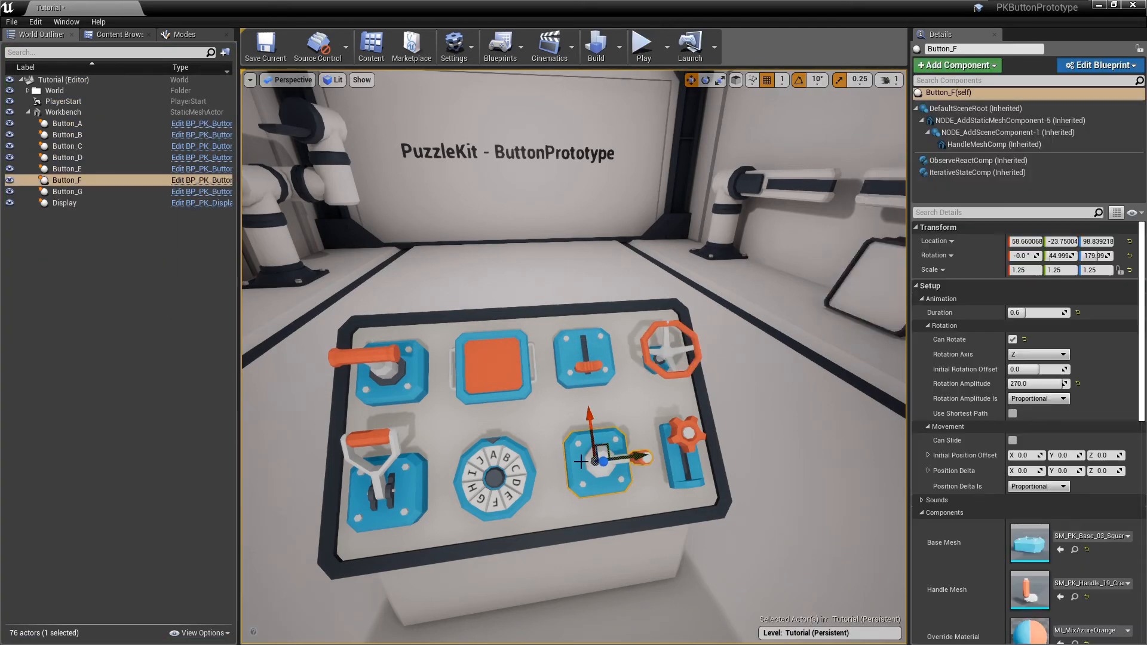
# Set Button_F's Rotation Amplitude Is to ConstantDirectional and start a play test
pyautogui.click(1065, 398)
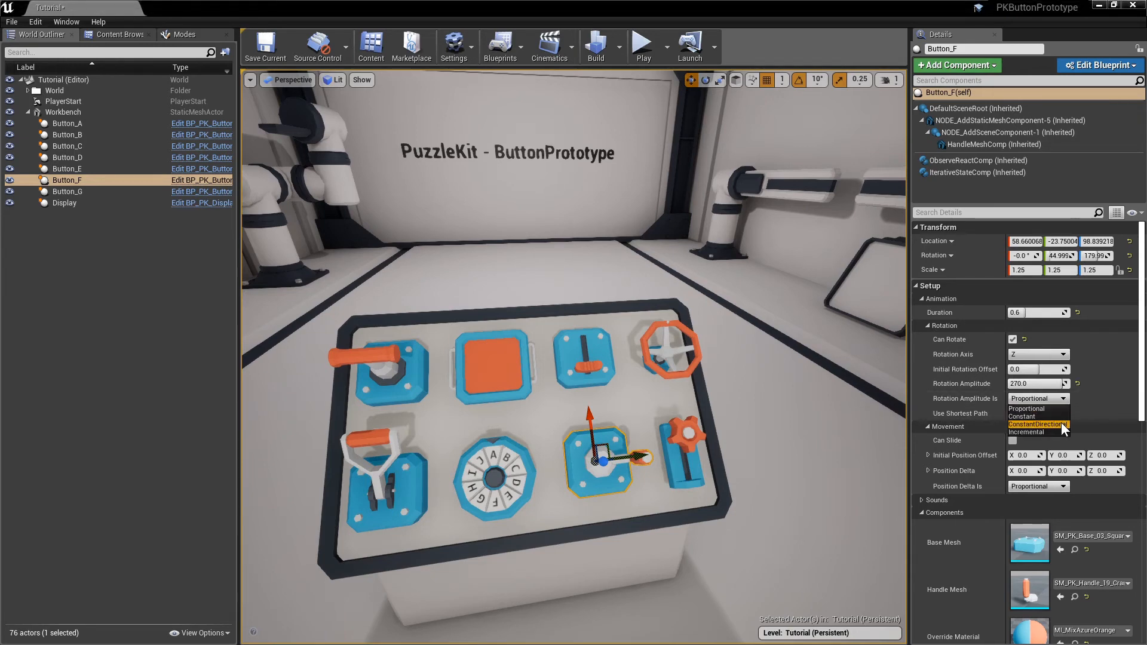
pyautogui.click(1037, 424)
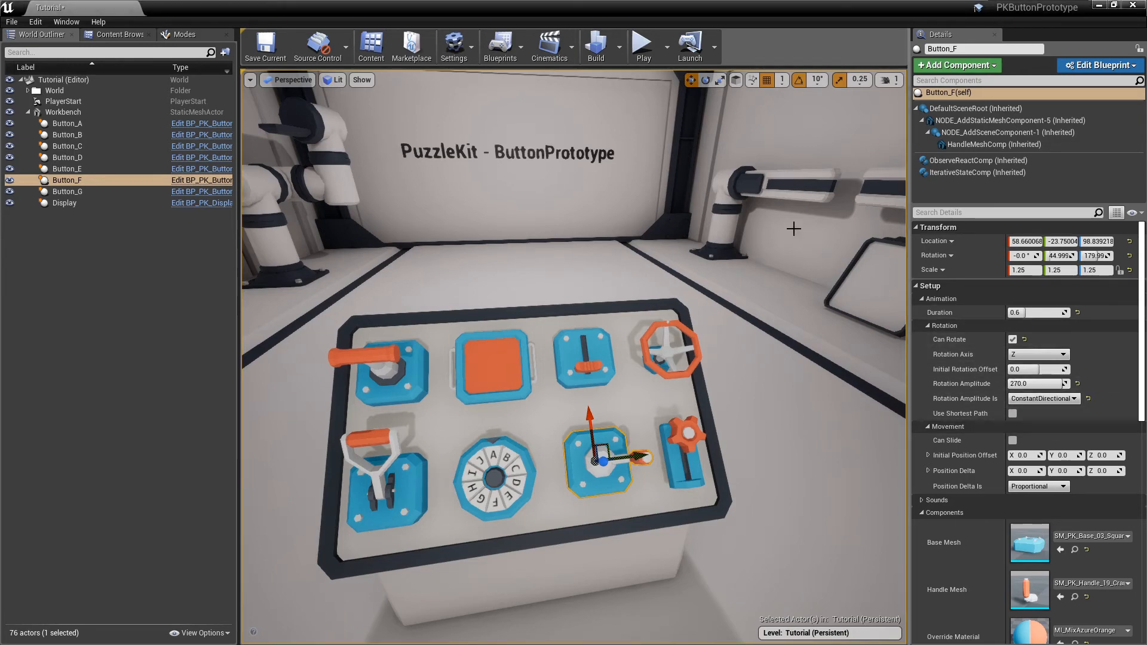
pyautogui.click(642, 44)
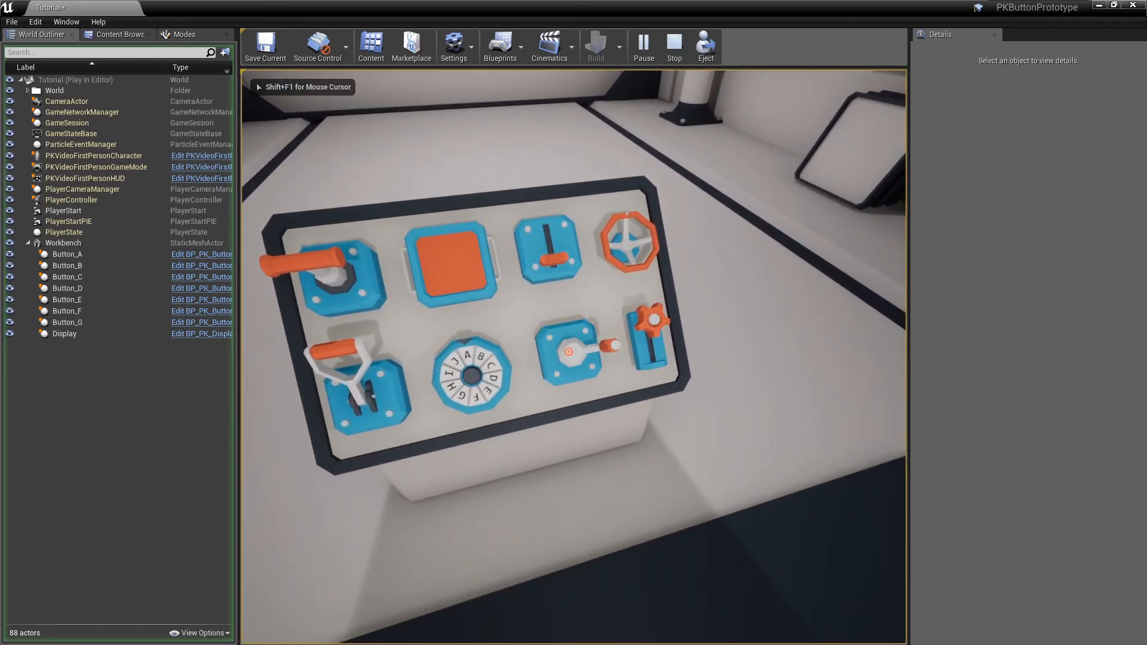
# Operate Button_F's rotating handle in play, then enable Use Shortest Path for Button_E's dial
pyautogui.click(570, 352)
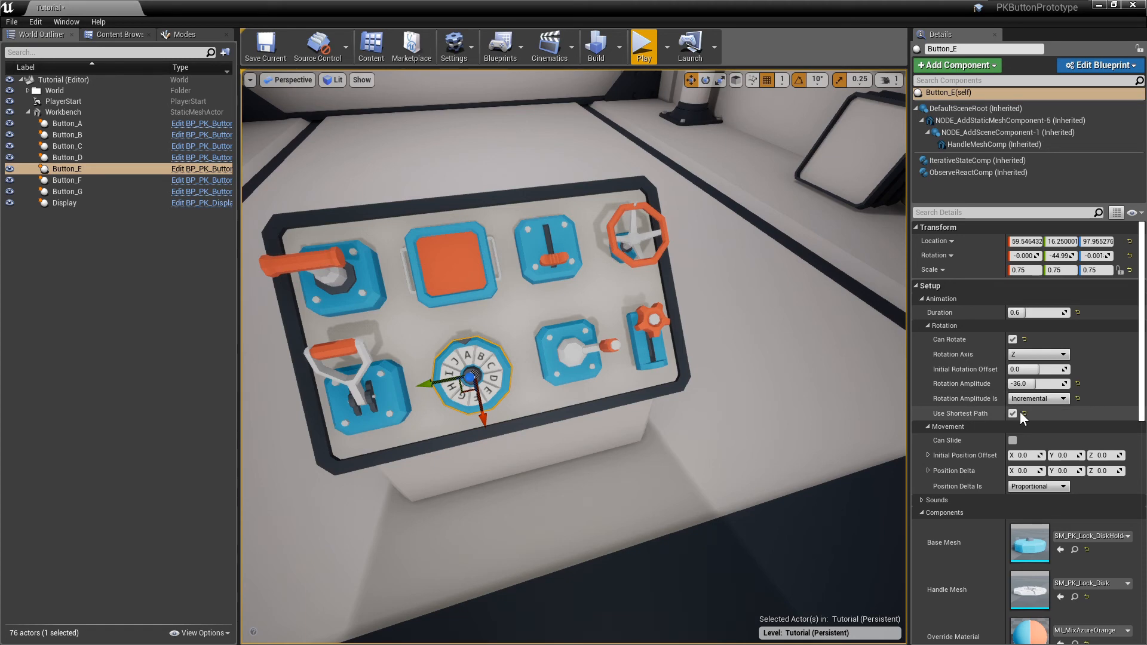
pyautogui.click(643, 45)
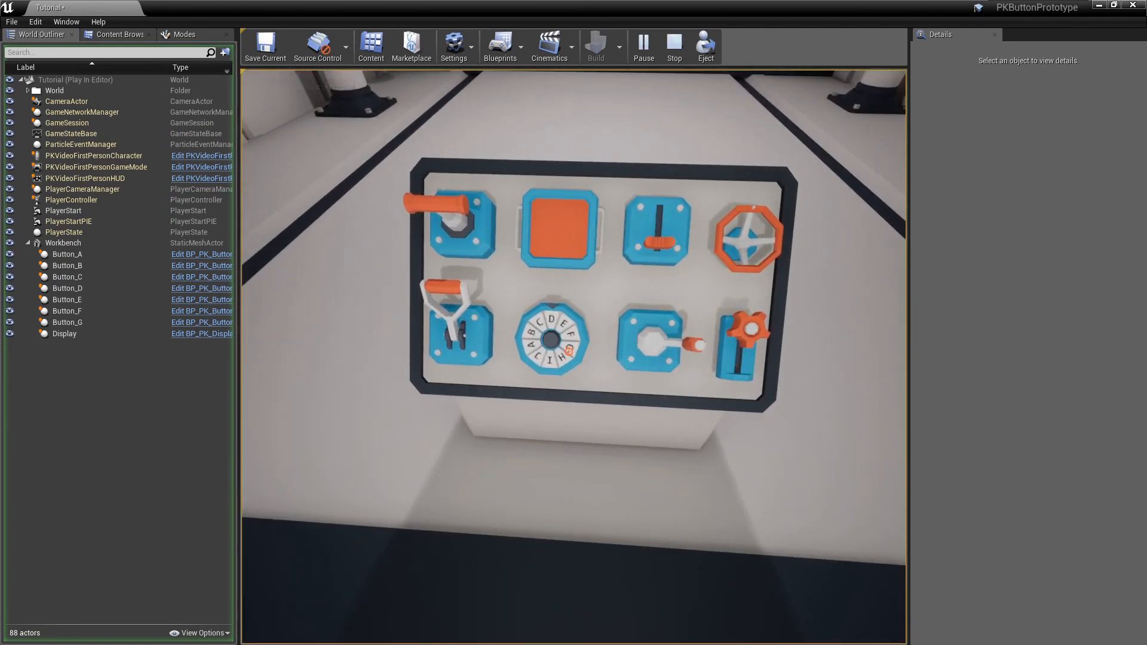
# Turn the letter dial twice in the running level until the square display shows D
pyautogui.click(554, 337)
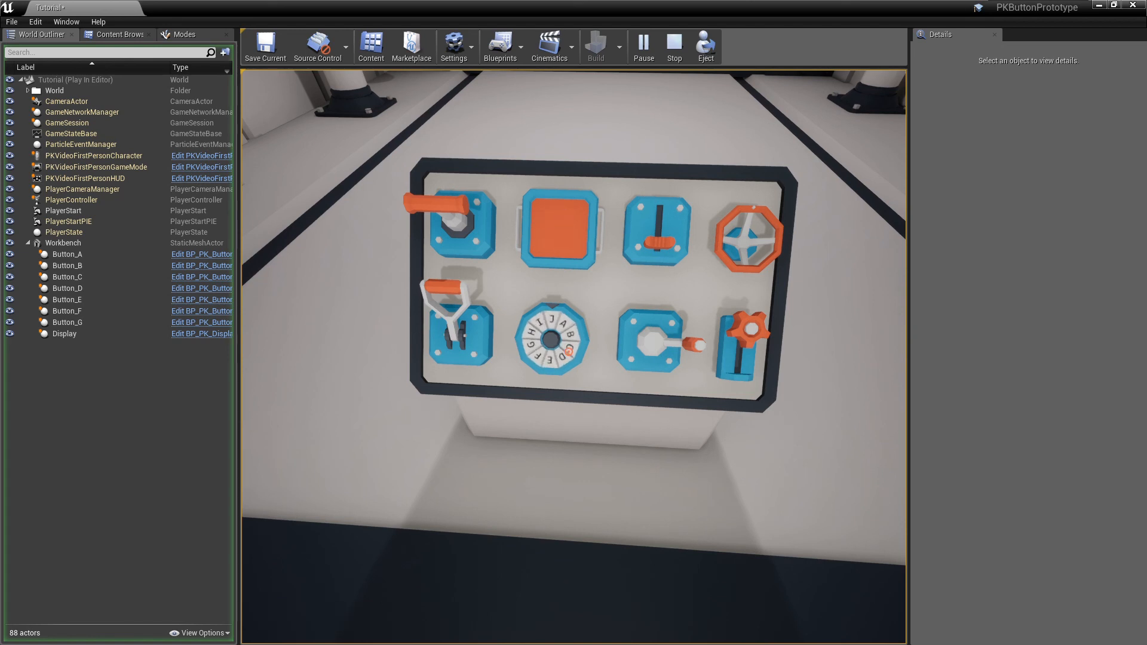
pyautogui.click(551, 338)
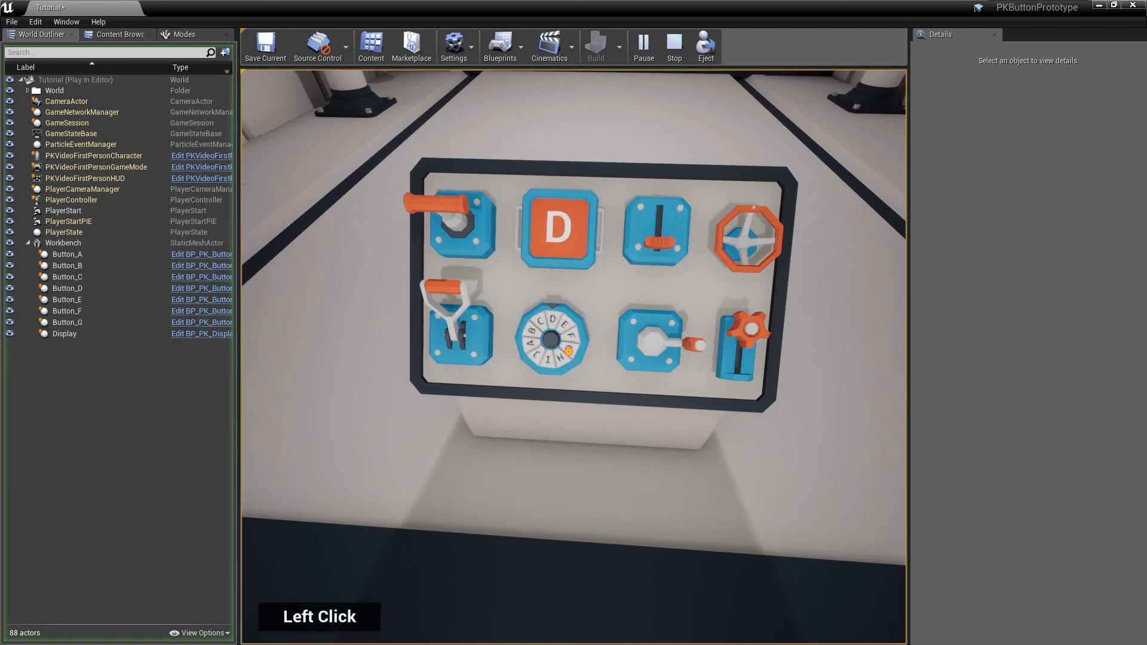